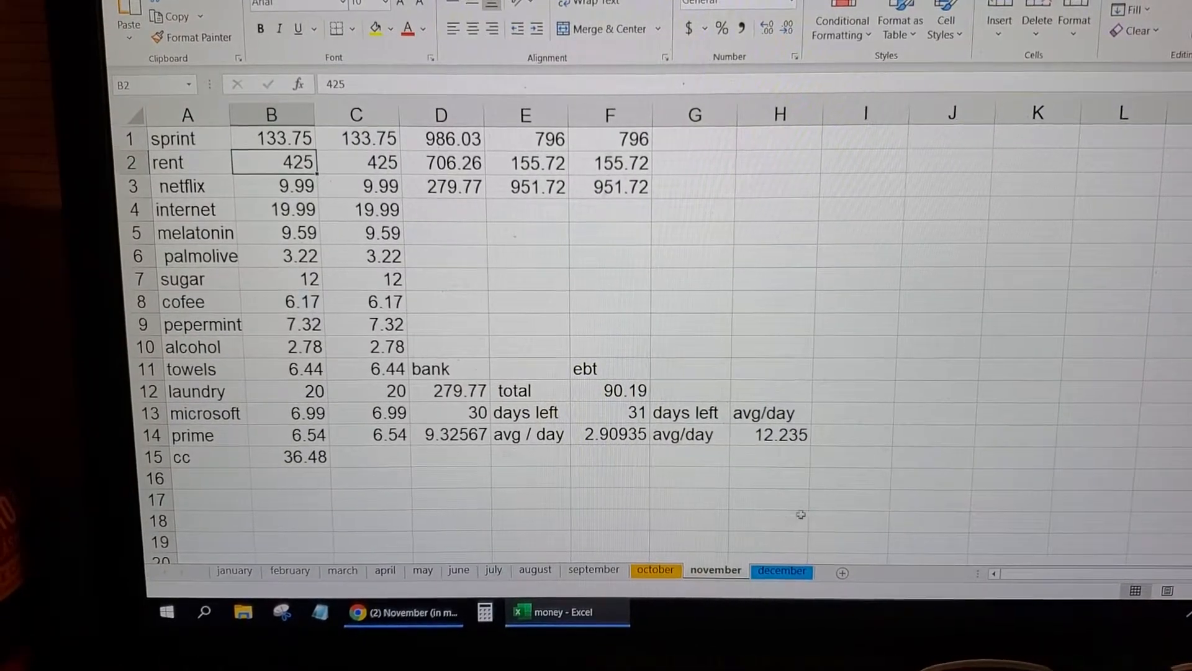
- On the october sheet, enter the sprint-through-laundry expense amounts down column B from B1
click(654, 570)
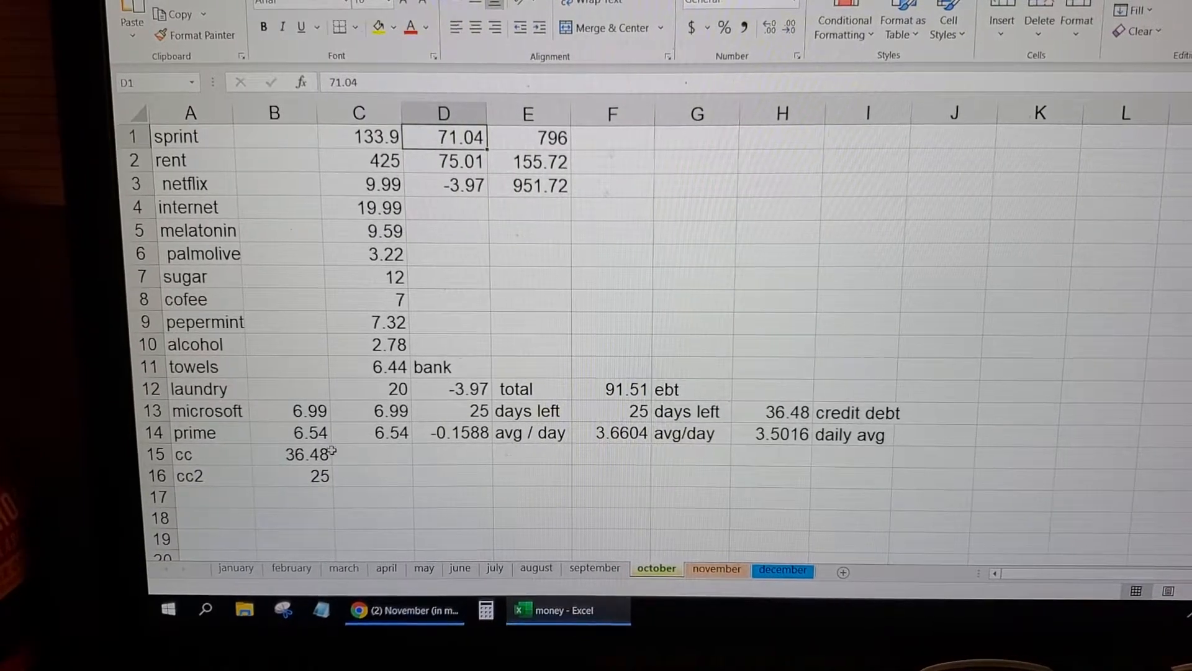
click(274, 137)
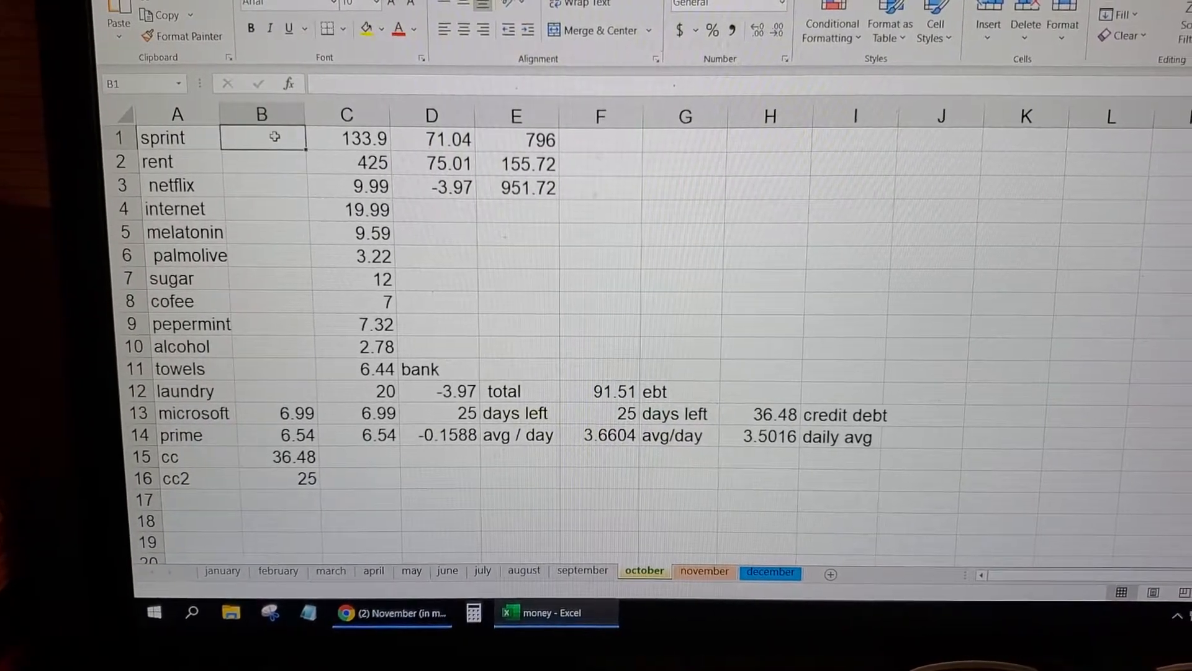
text(133.9)
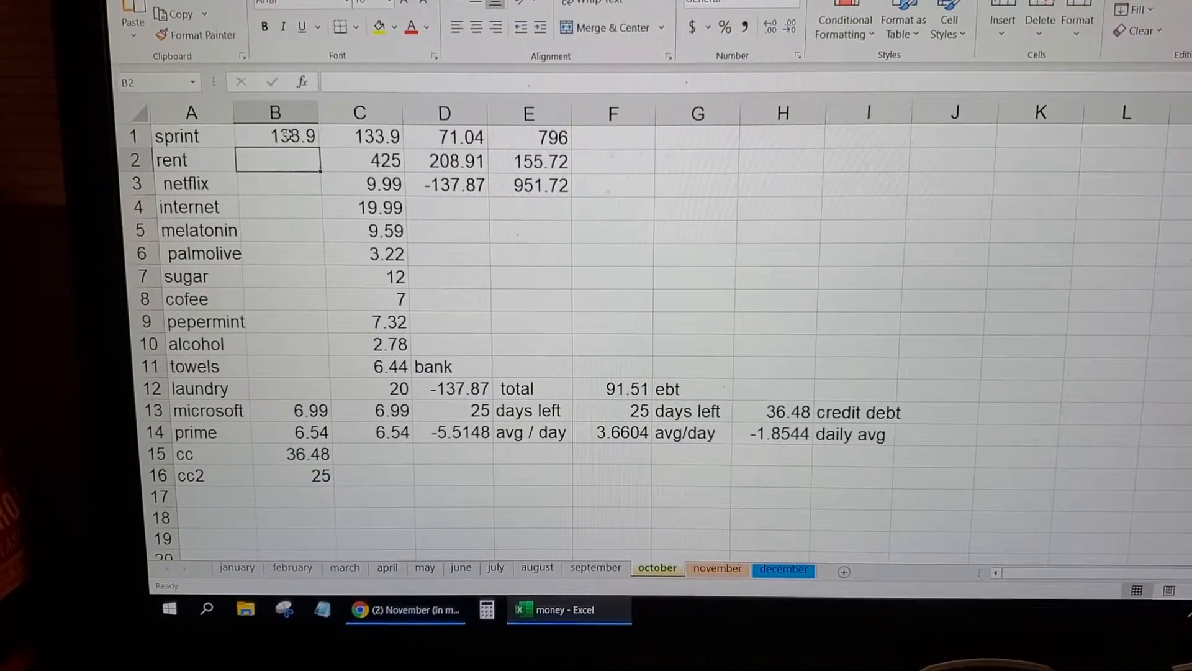
text(425)
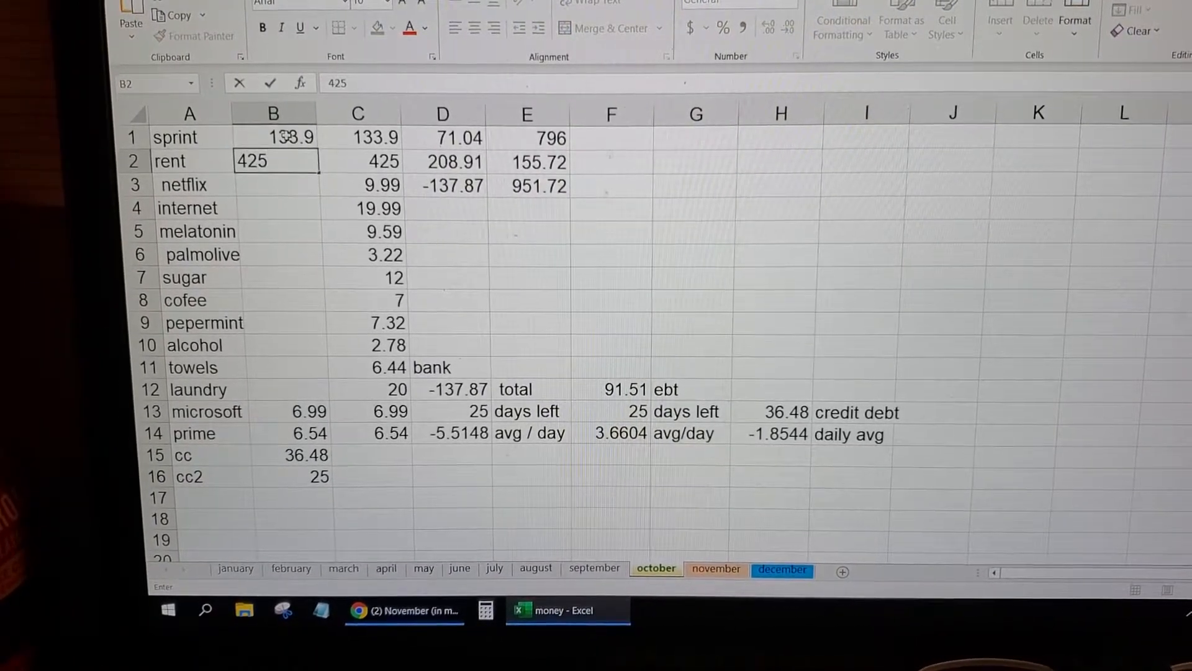
text(9)
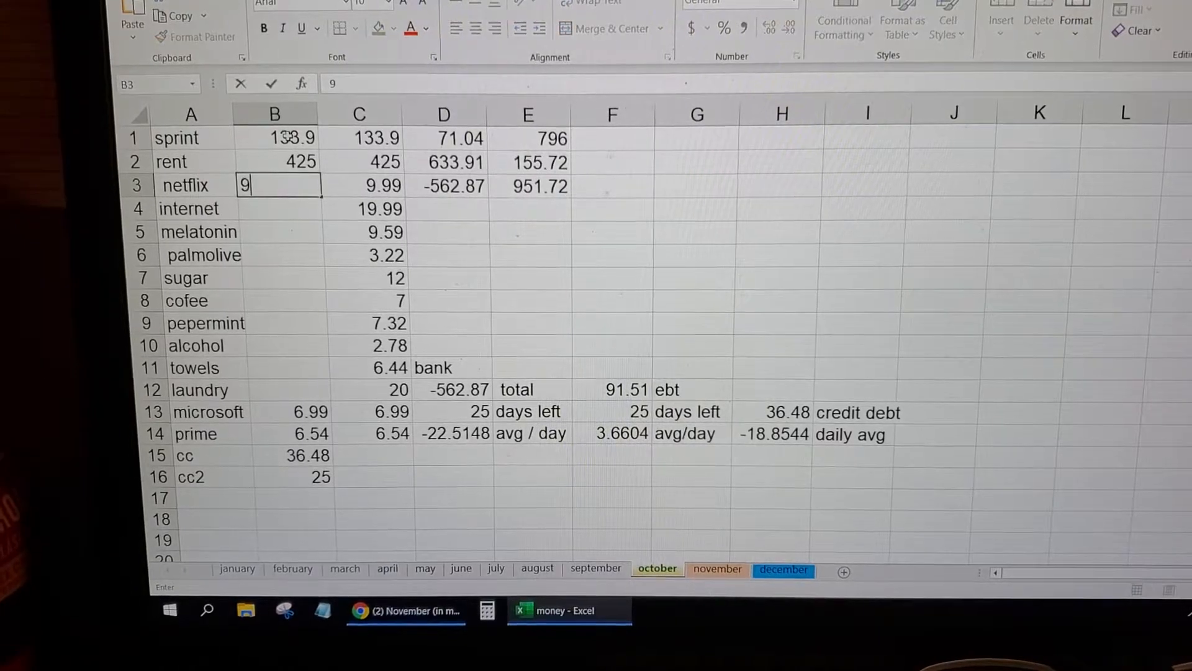
key(Return)
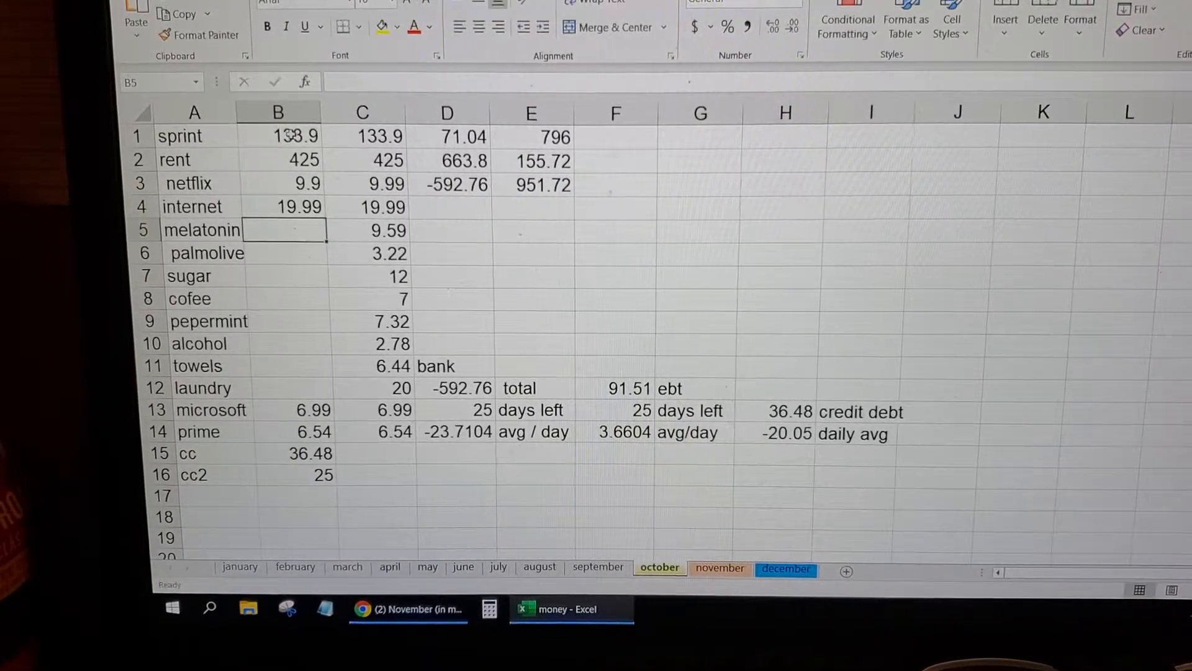
text(9)
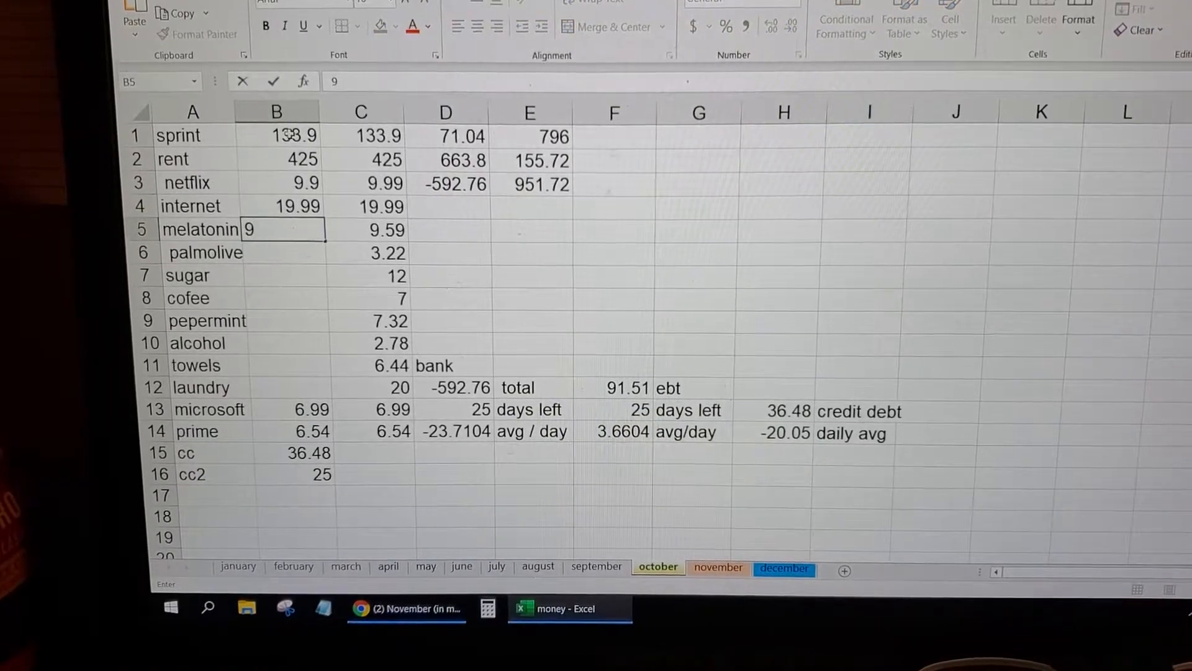
text(9.59)
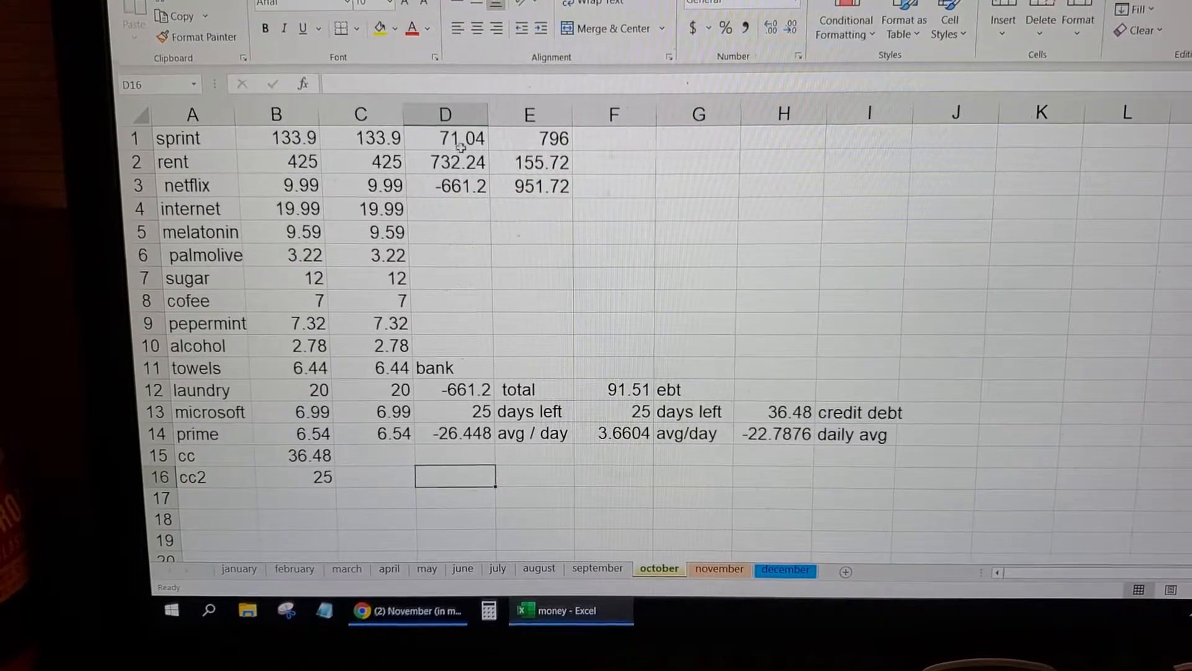
- Set the bank balance in D1 to 951.72, turning the total to 219.48
click(445, 139)
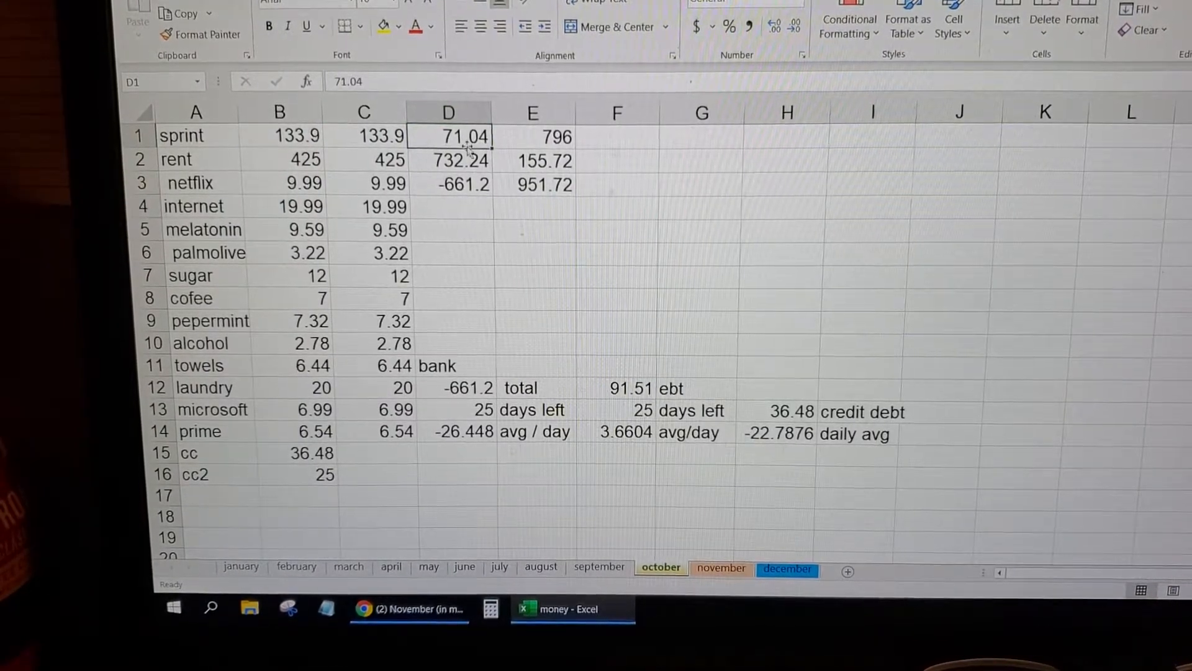
text(7)
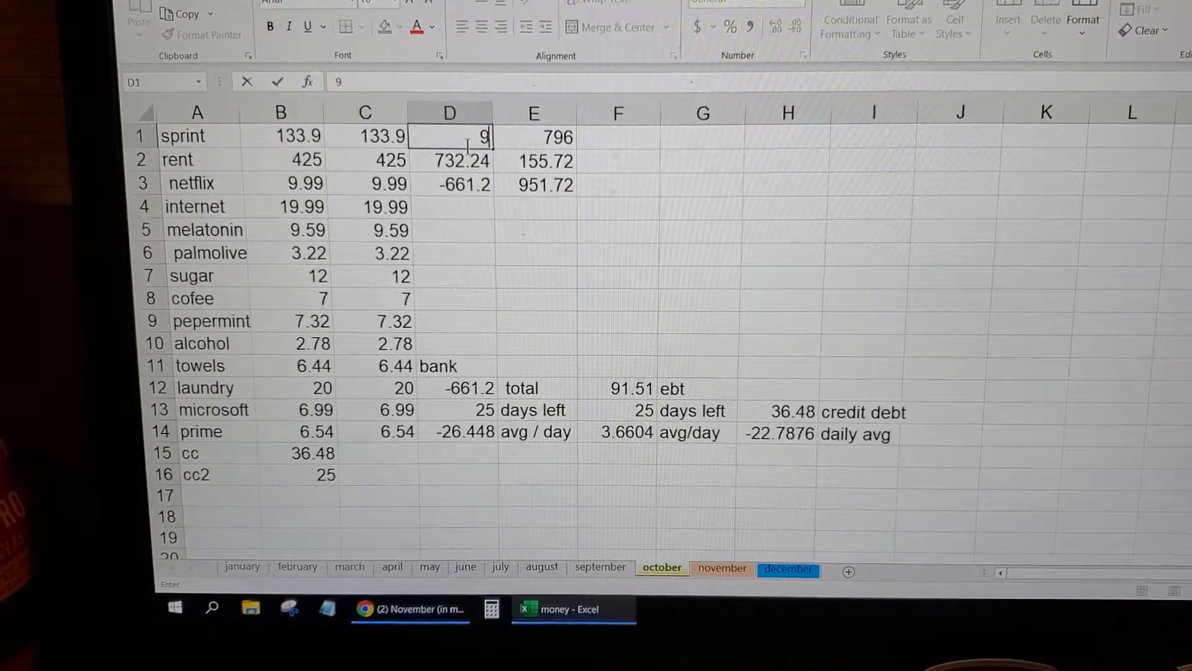
text(51.)
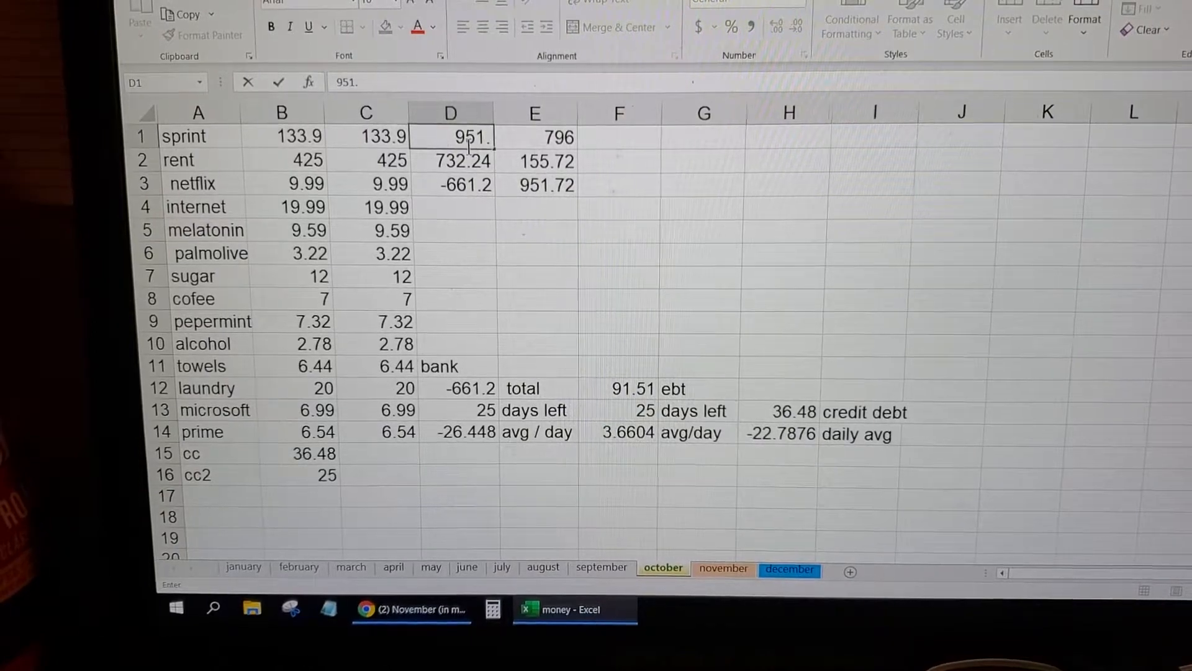
key(Return)
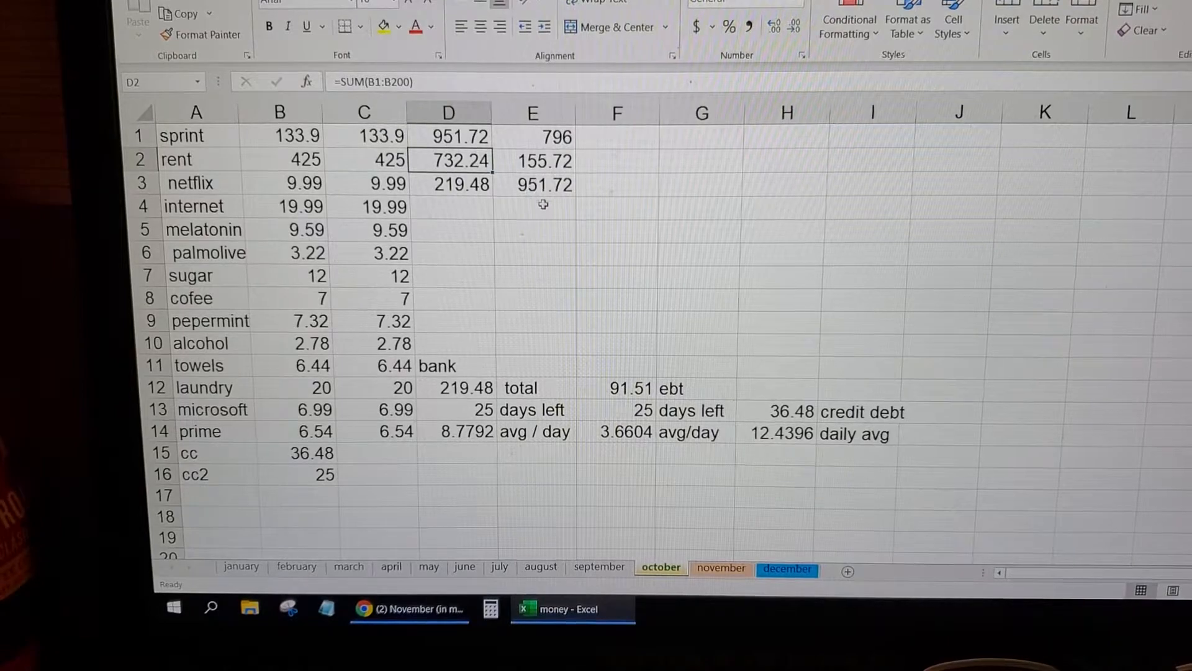
click(448, 135)
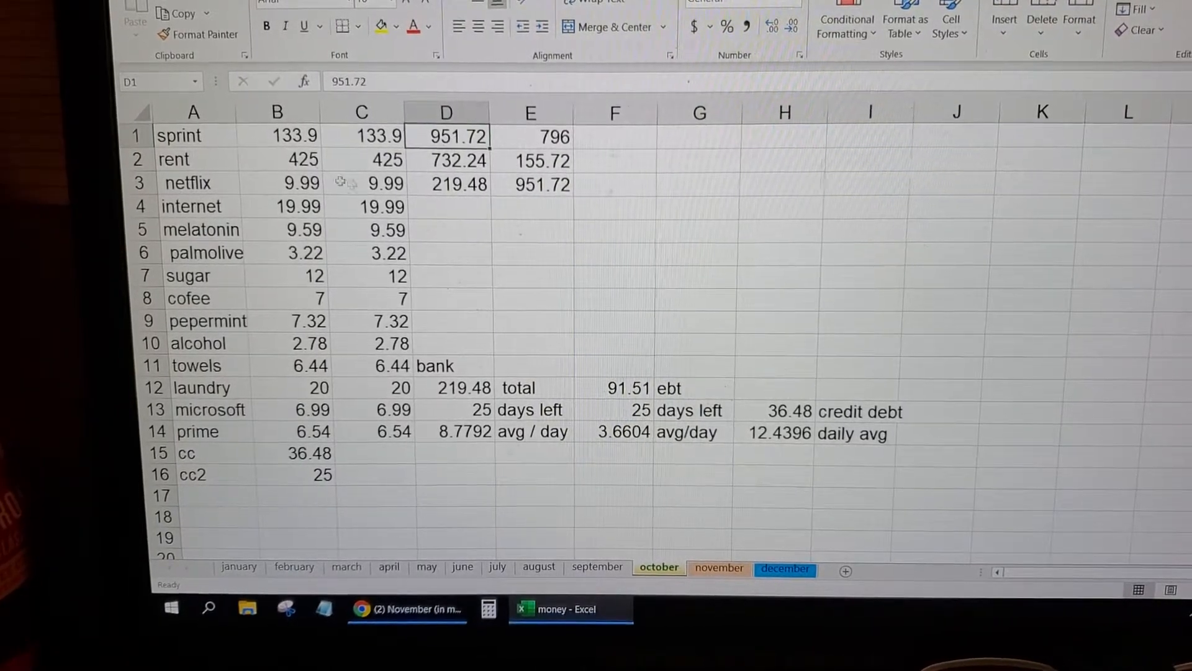
click(279, 112)
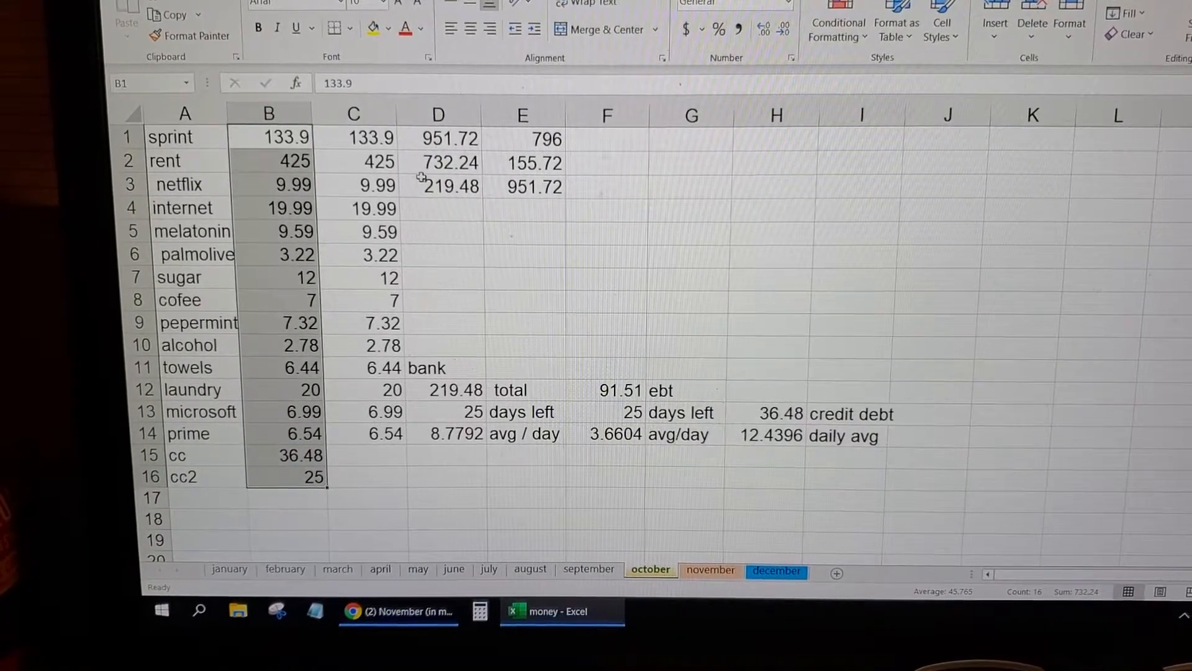
click(437, 138)
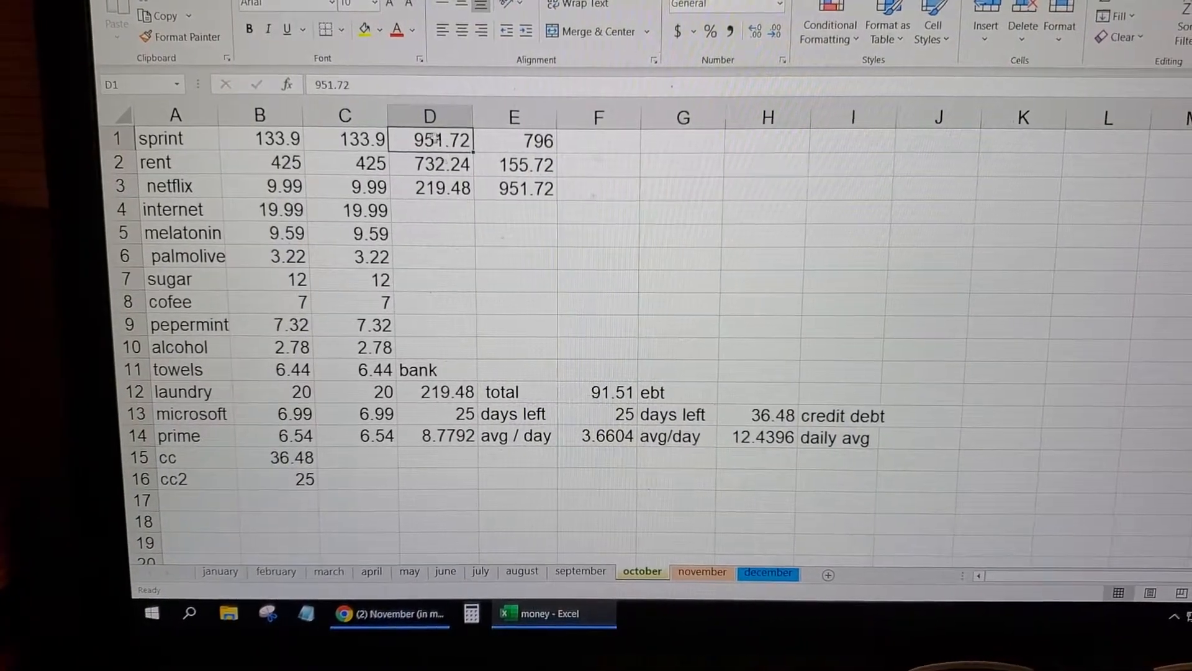
click(442, 163)
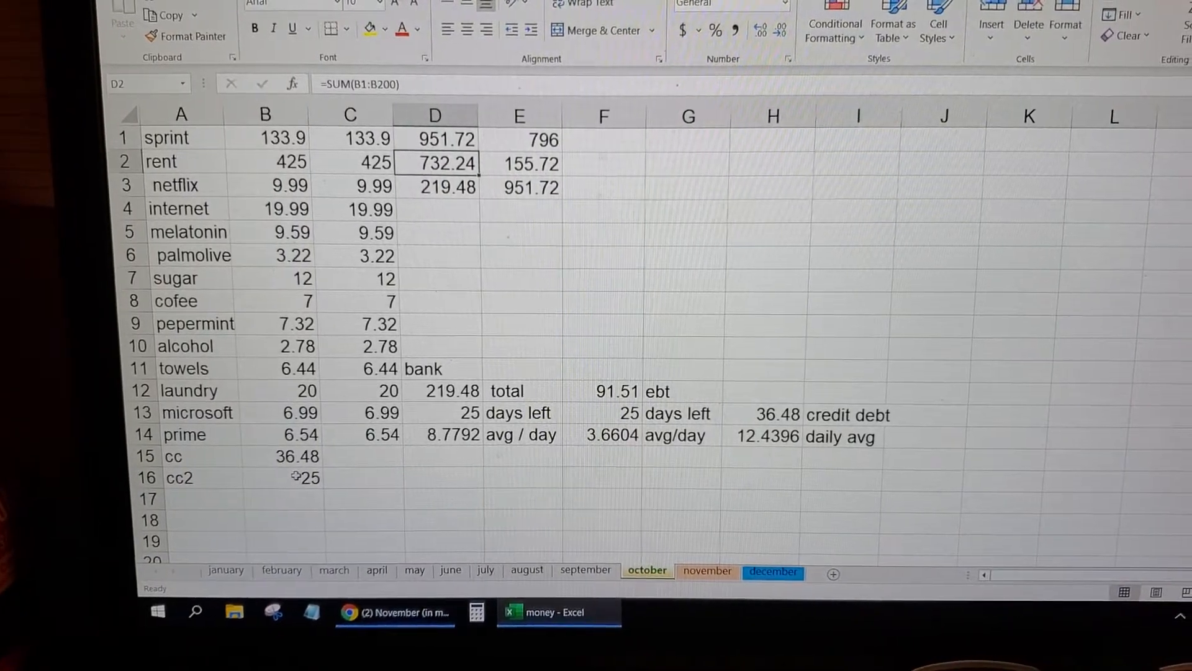
drag(275, 137, 276, 208)
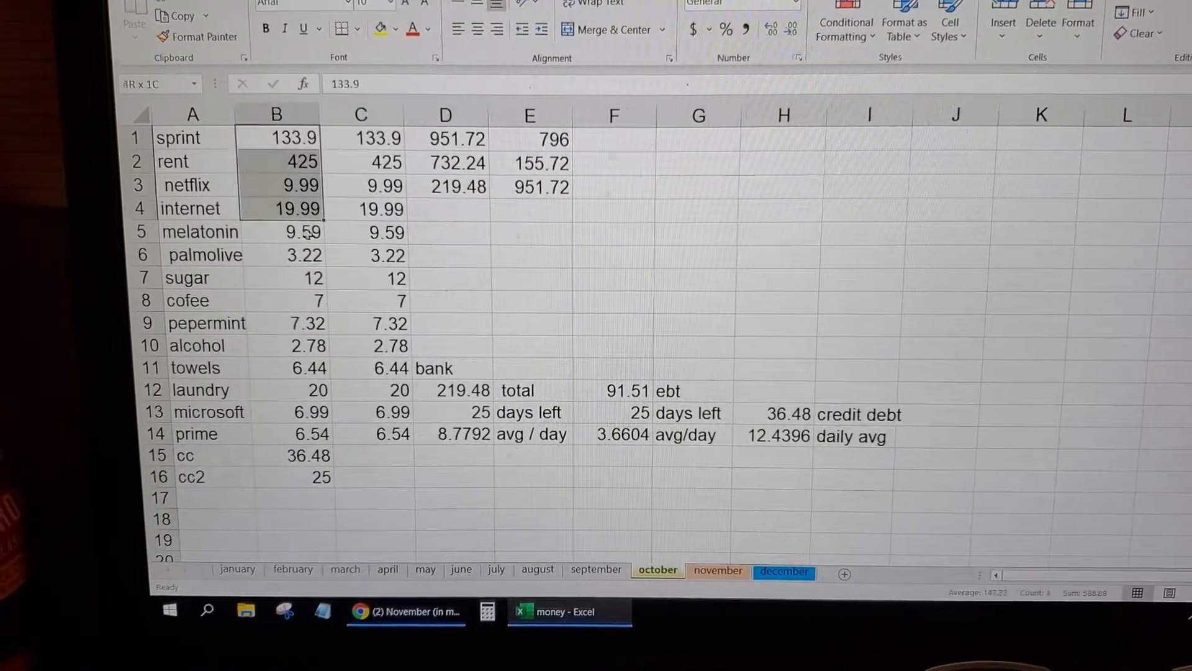
click(297, 523)
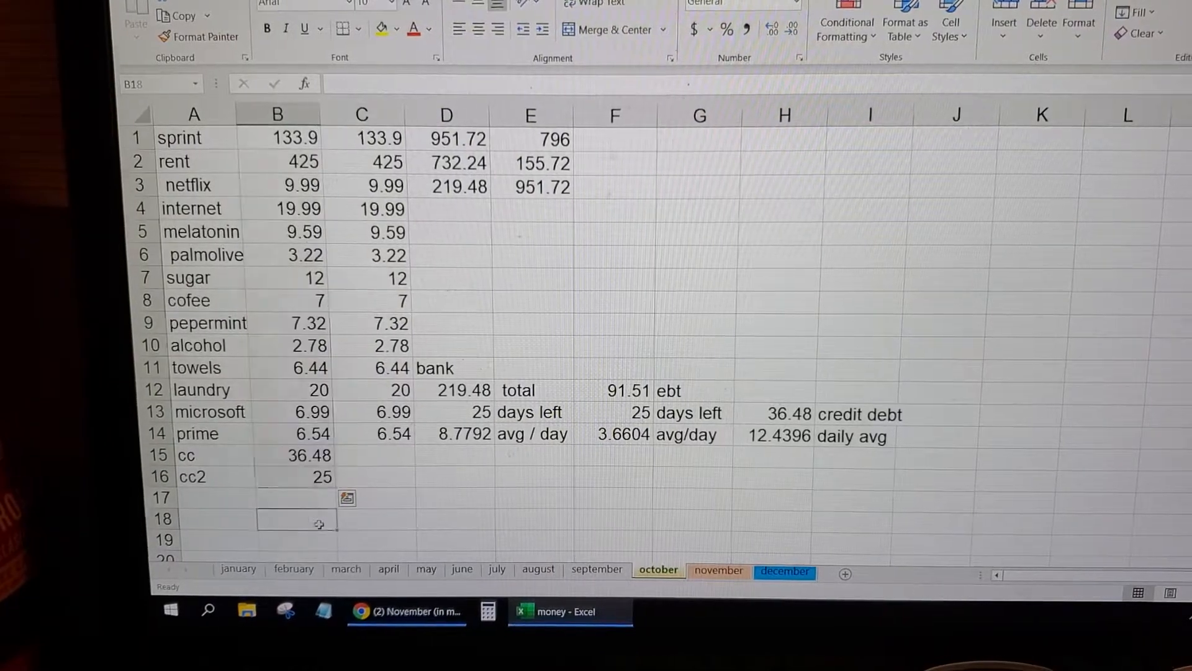
click(448, 162)
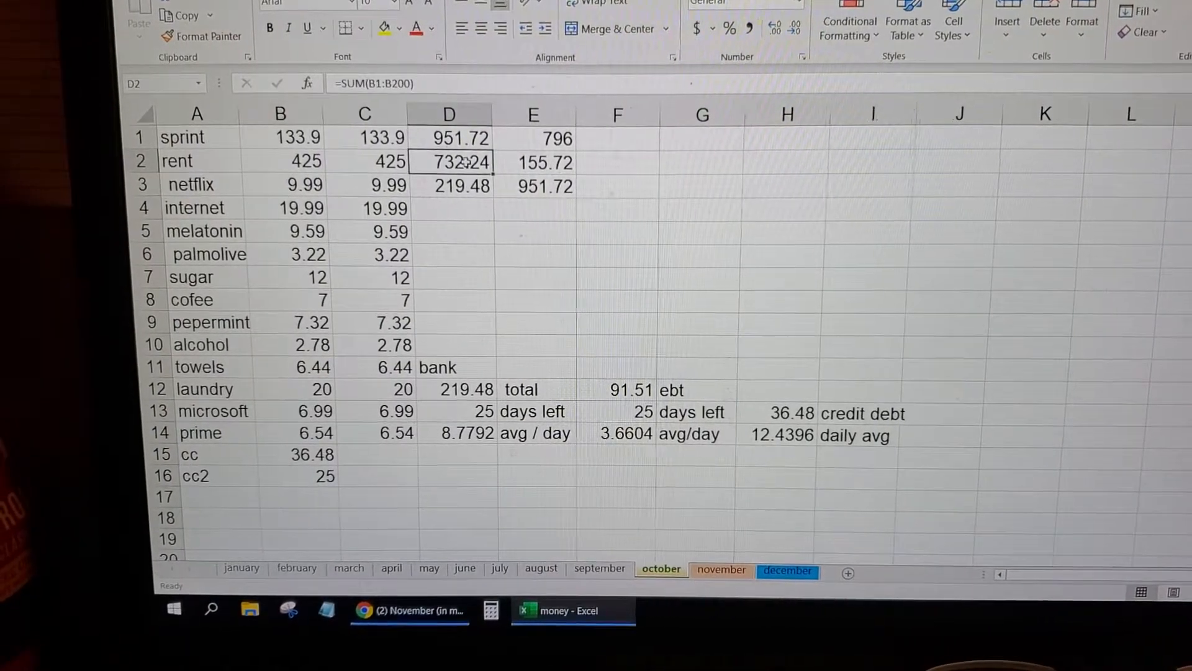
click(450, 185)
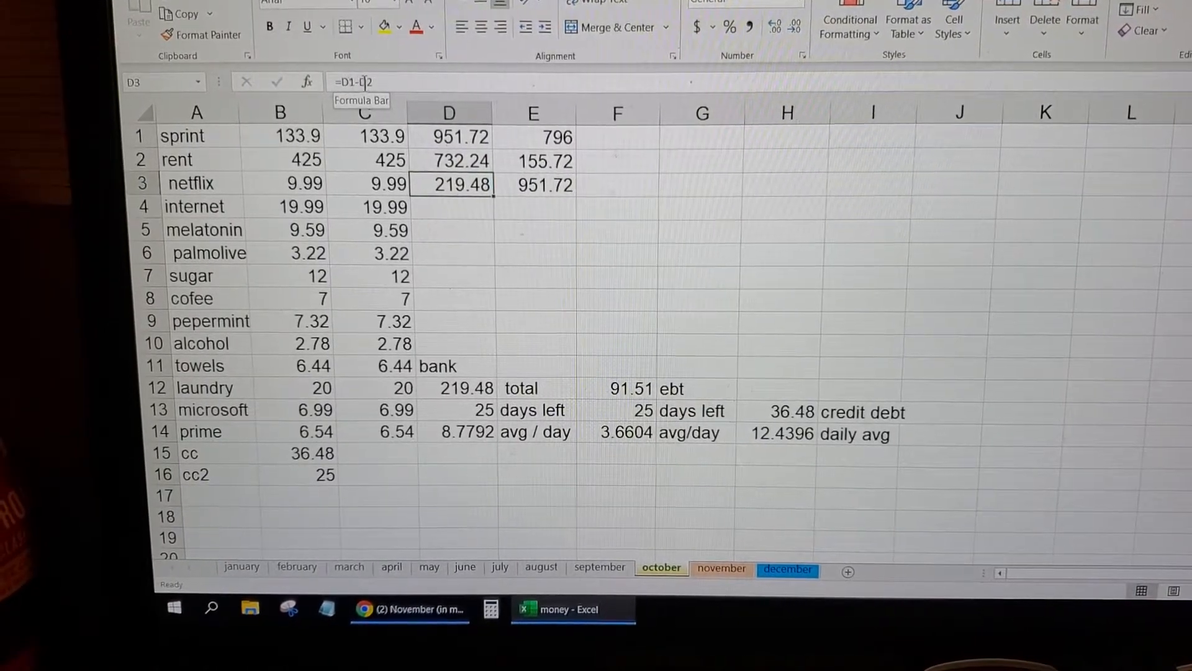
click(450, 137)
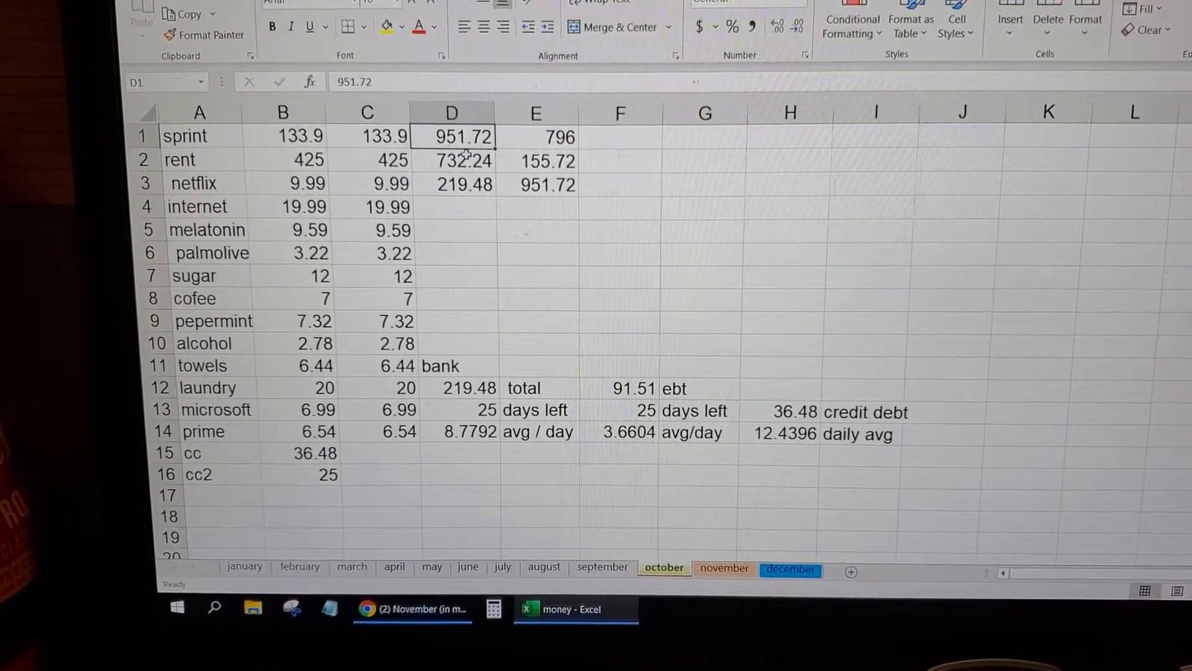
click(453, 184)
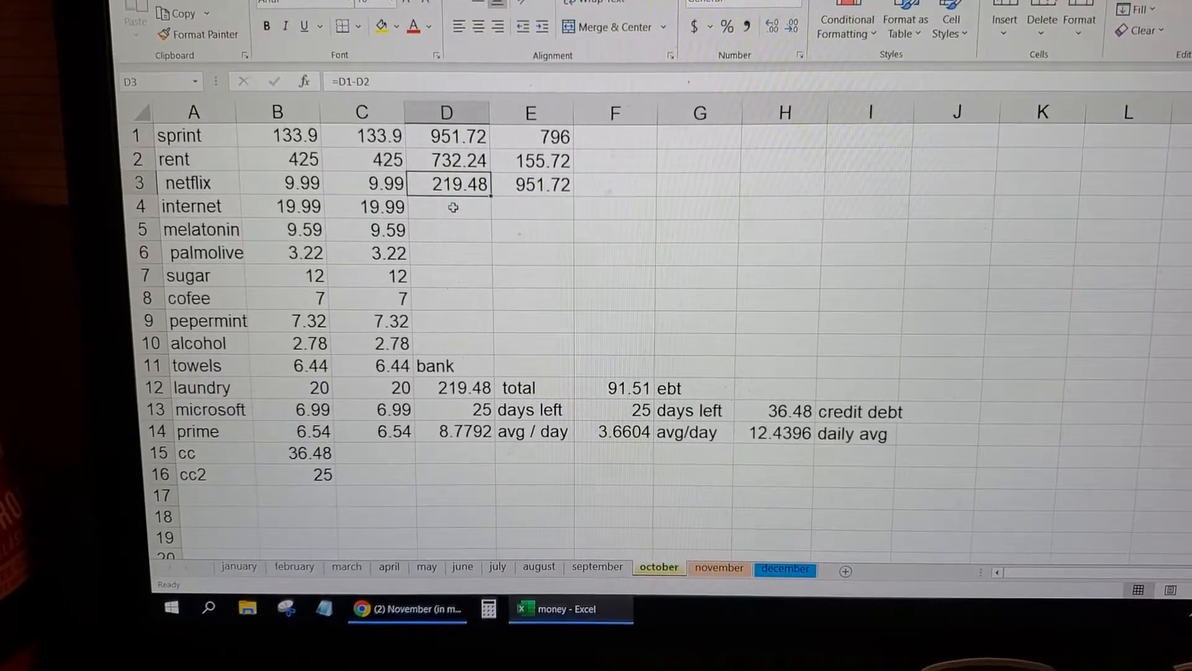
click(455, 387)
text(30)
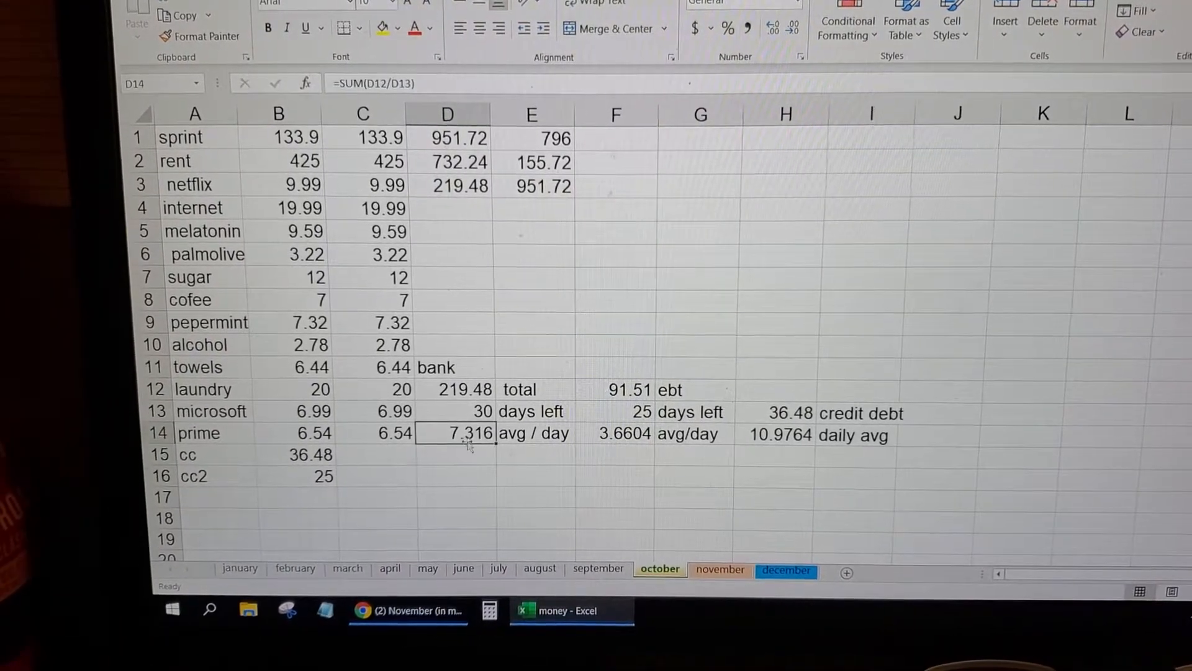
mouse_move(462, 492)
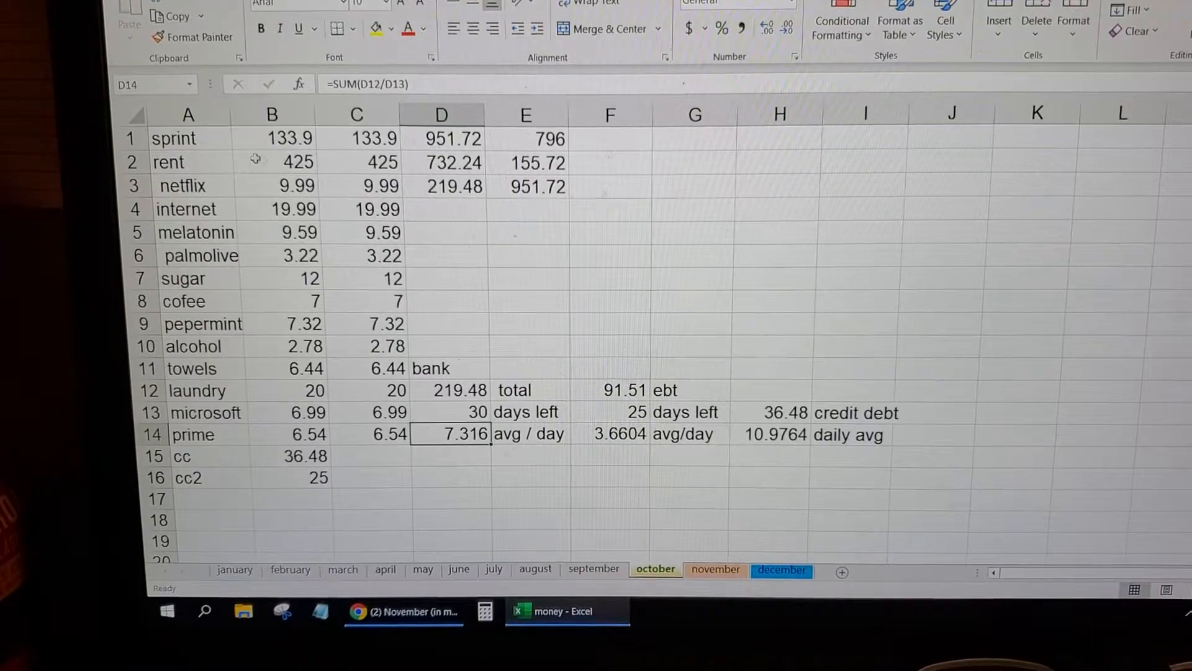
click(274, 162)
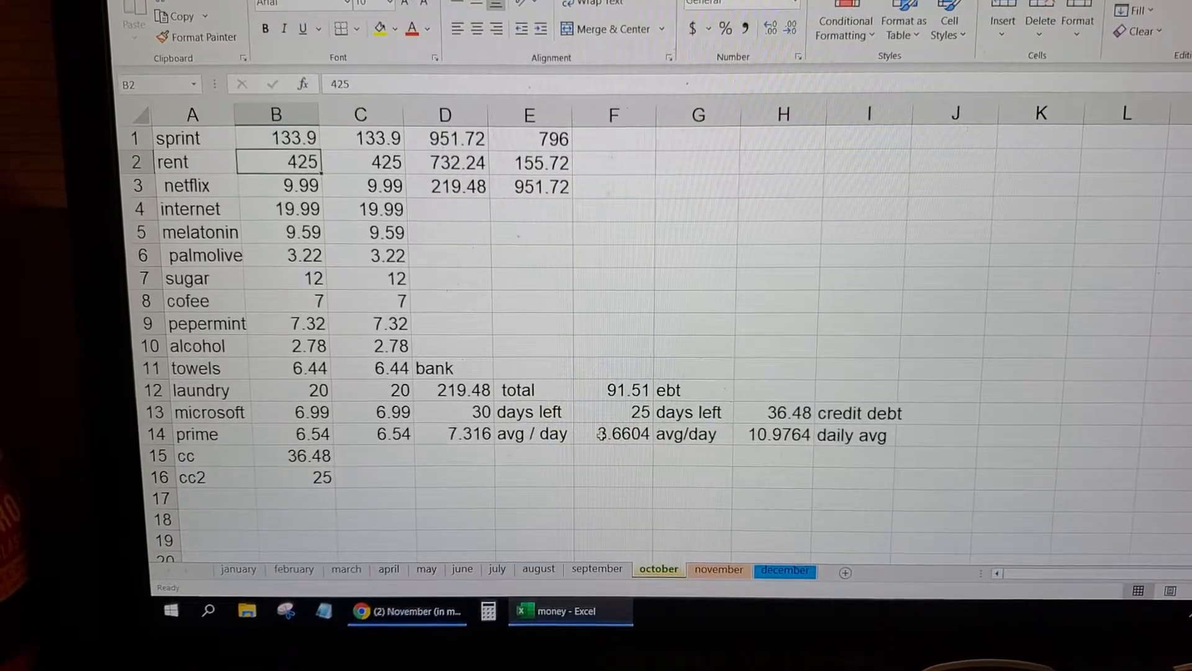
- Review the ebt average per day, total, days left and credit debt cells, then select B1
click(610, 434)
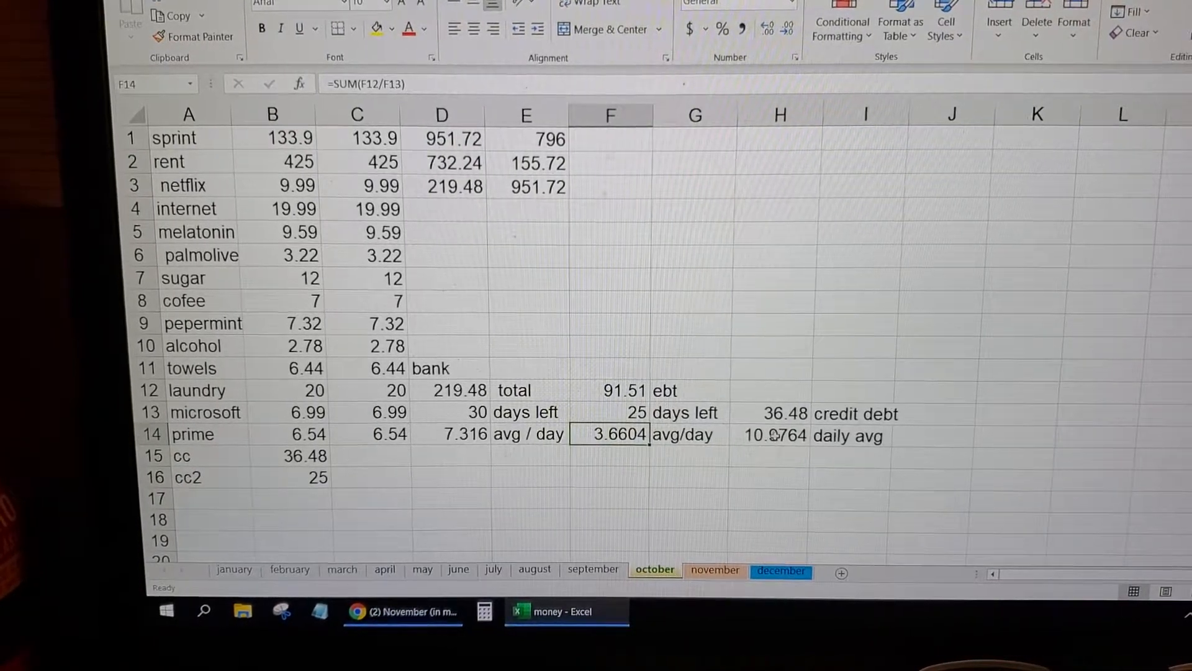
click(611, 390)
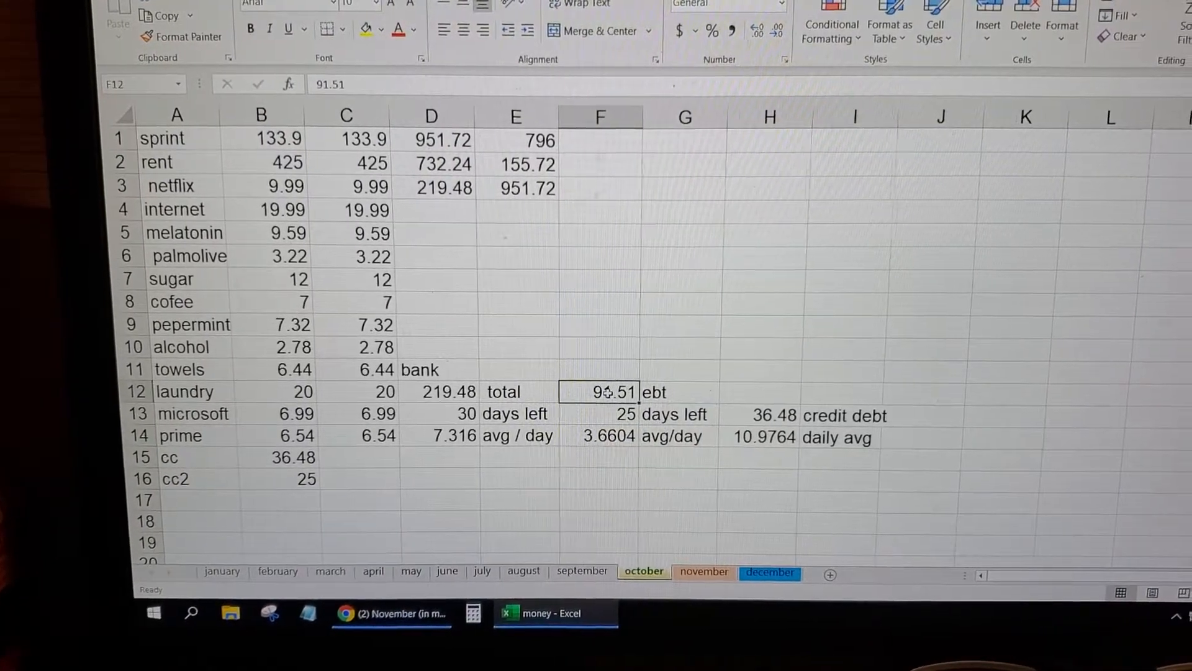
click(612, 412)
text(30)
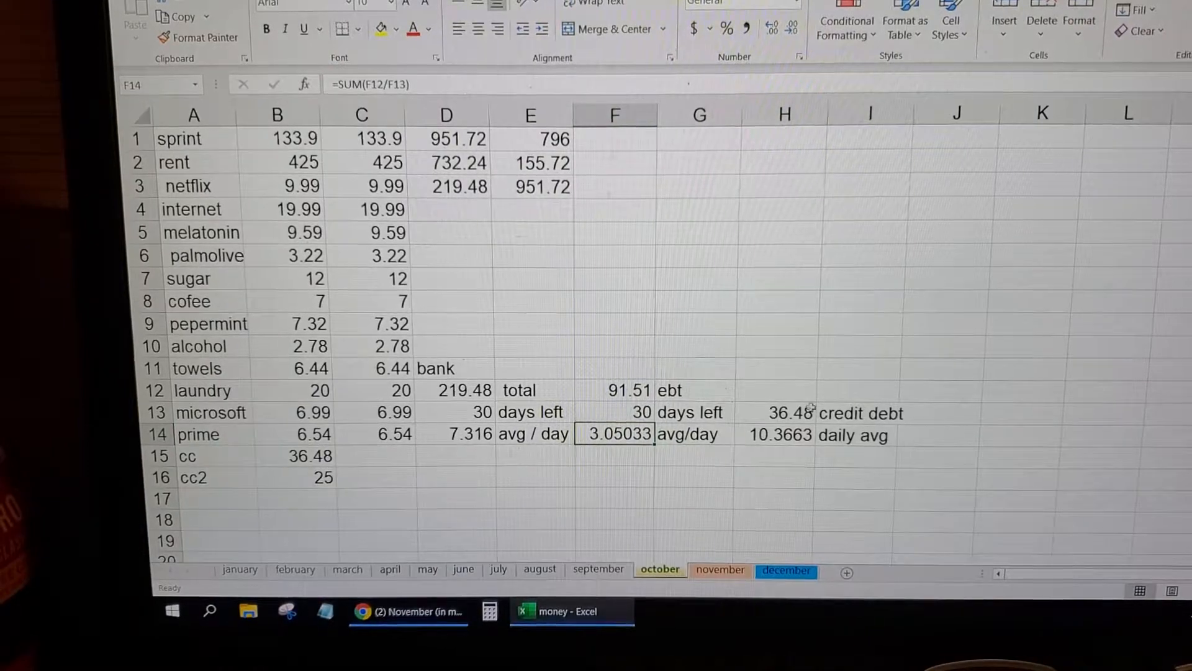
click(776, 413)
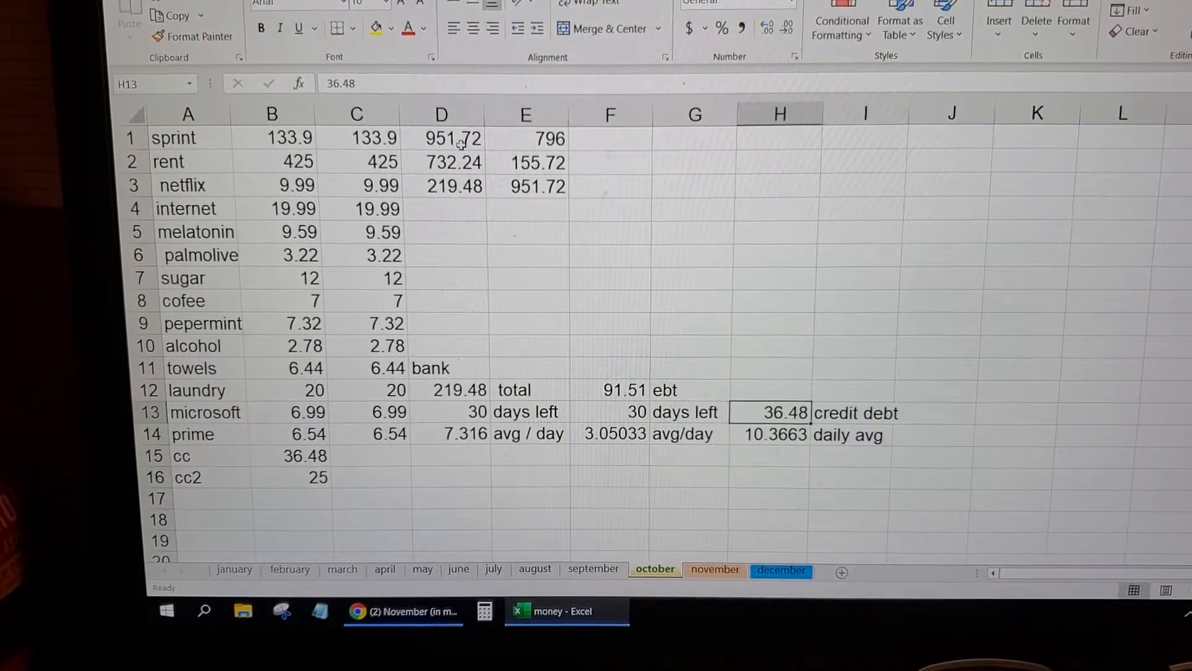
click(267, 138)
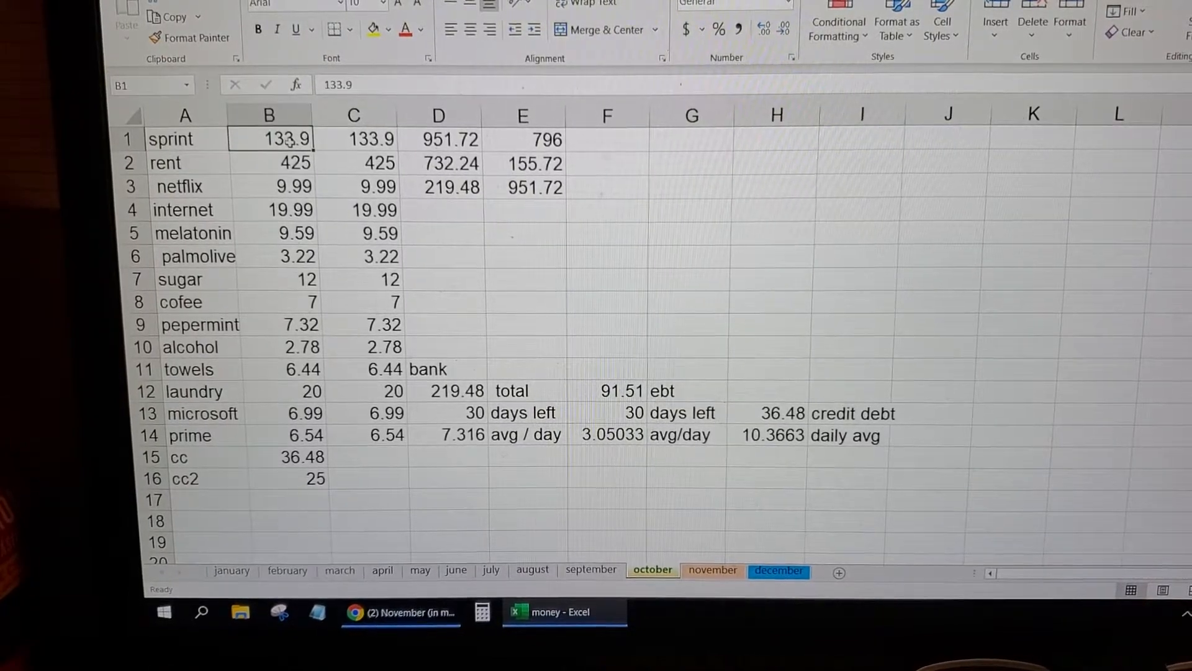
- Clear the sprint amount in B1 and set the bank balance in D1 to 880
key(Delete)
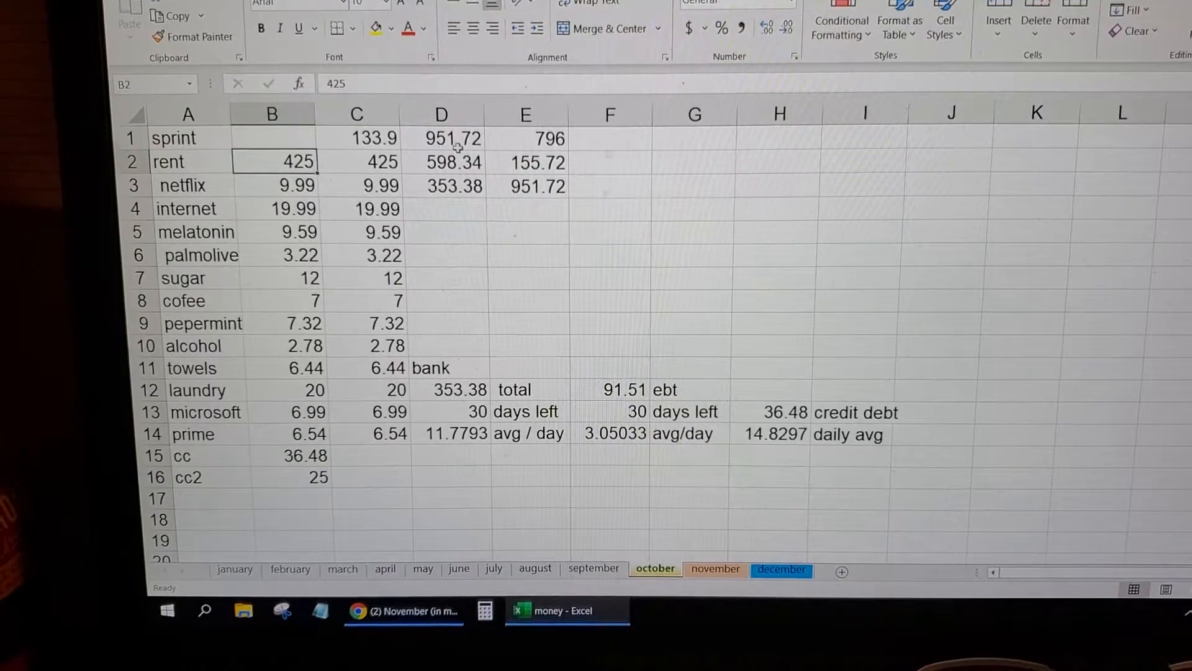
click(442, 139)
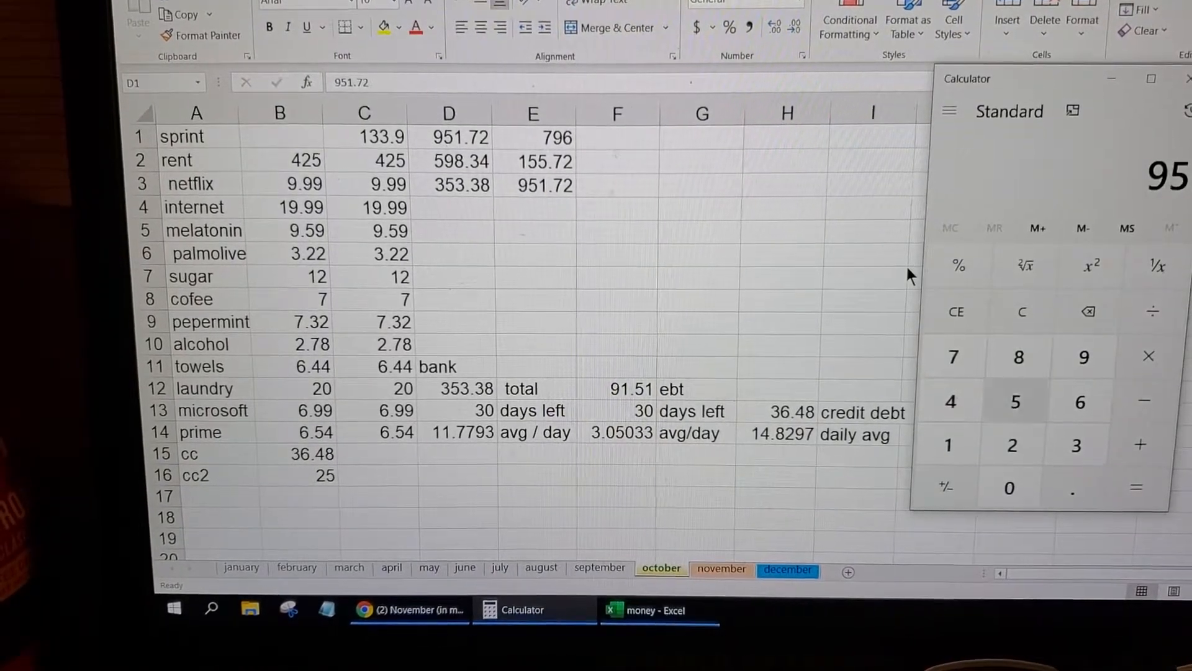
click(946, 445)
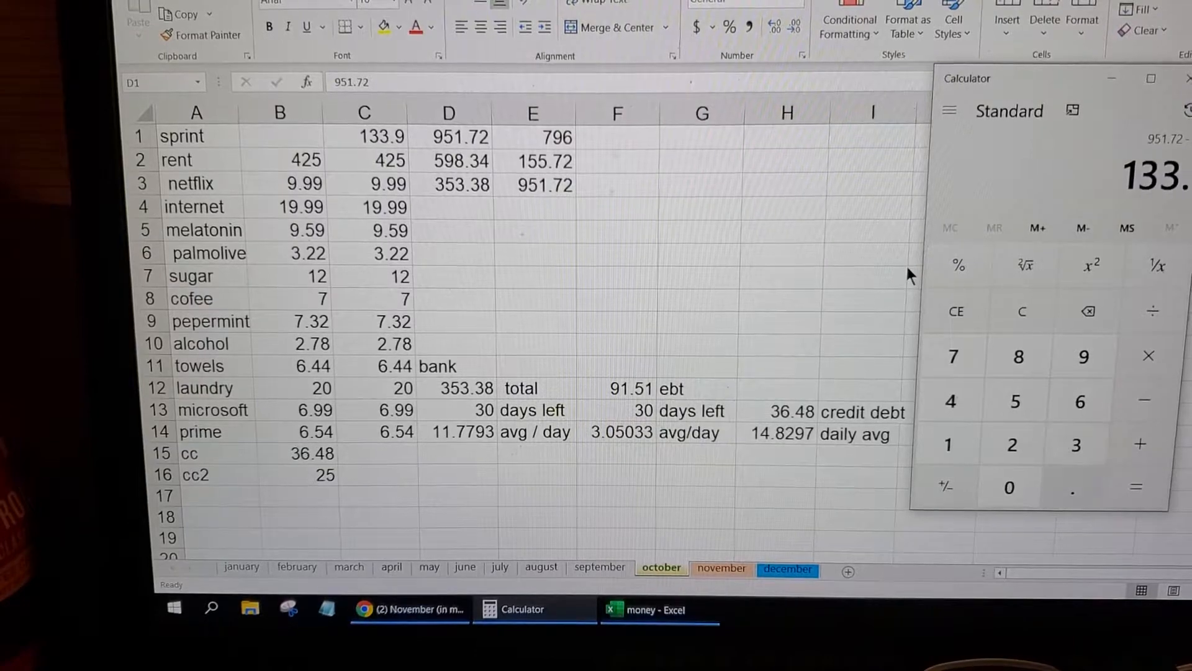
scroll(down, 3)
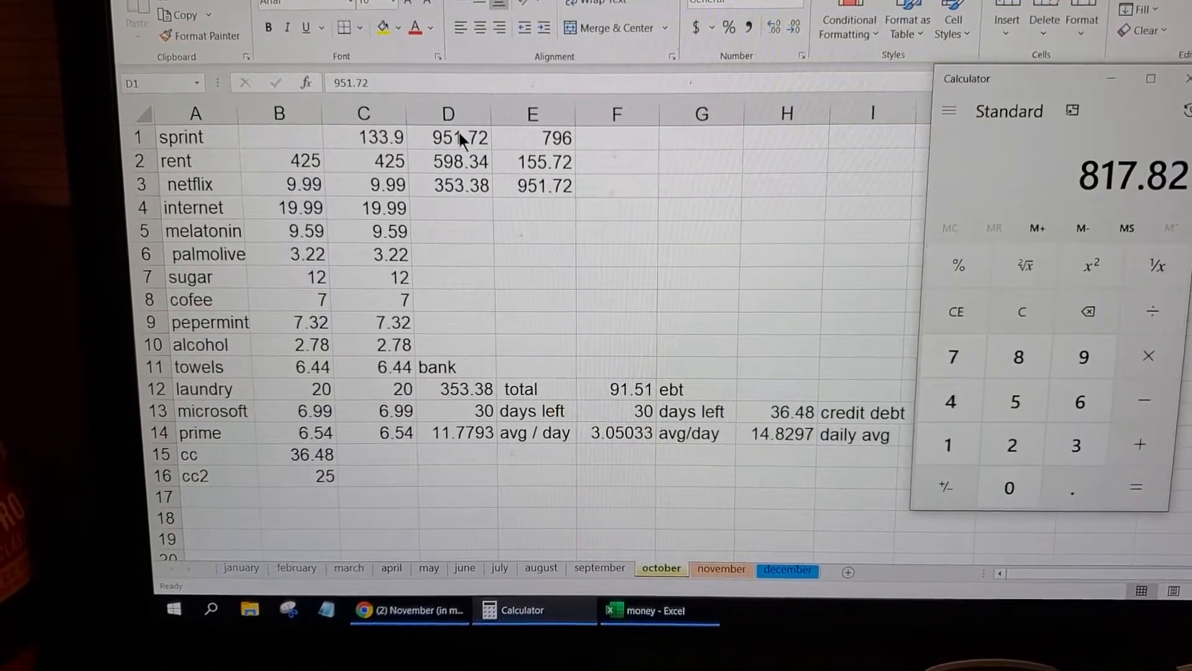
text(880)
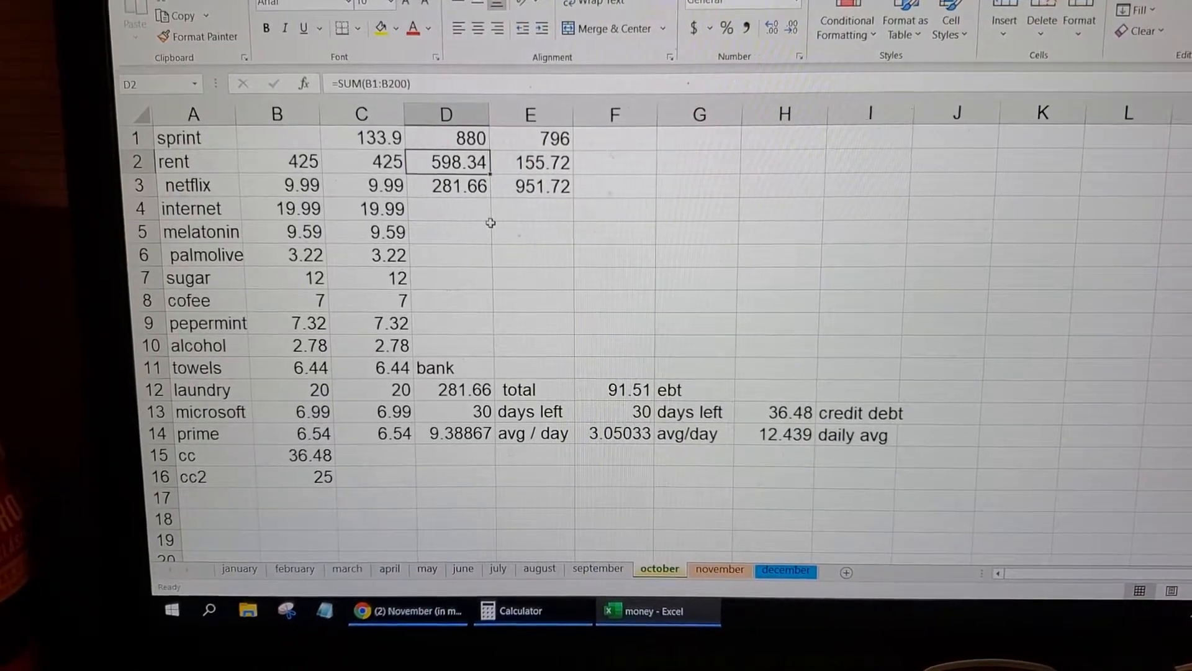
mouse_move(706, 491)
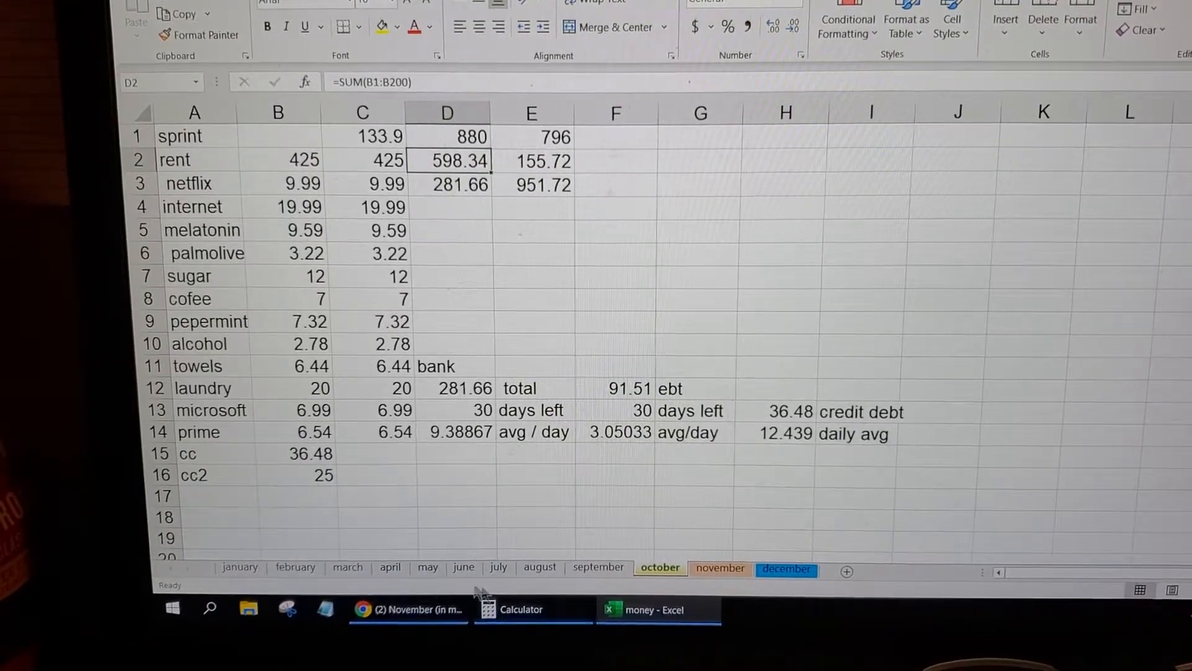
- Search YouTube for 'how to use excel' and open the navigation sidebar
click(407, 608)
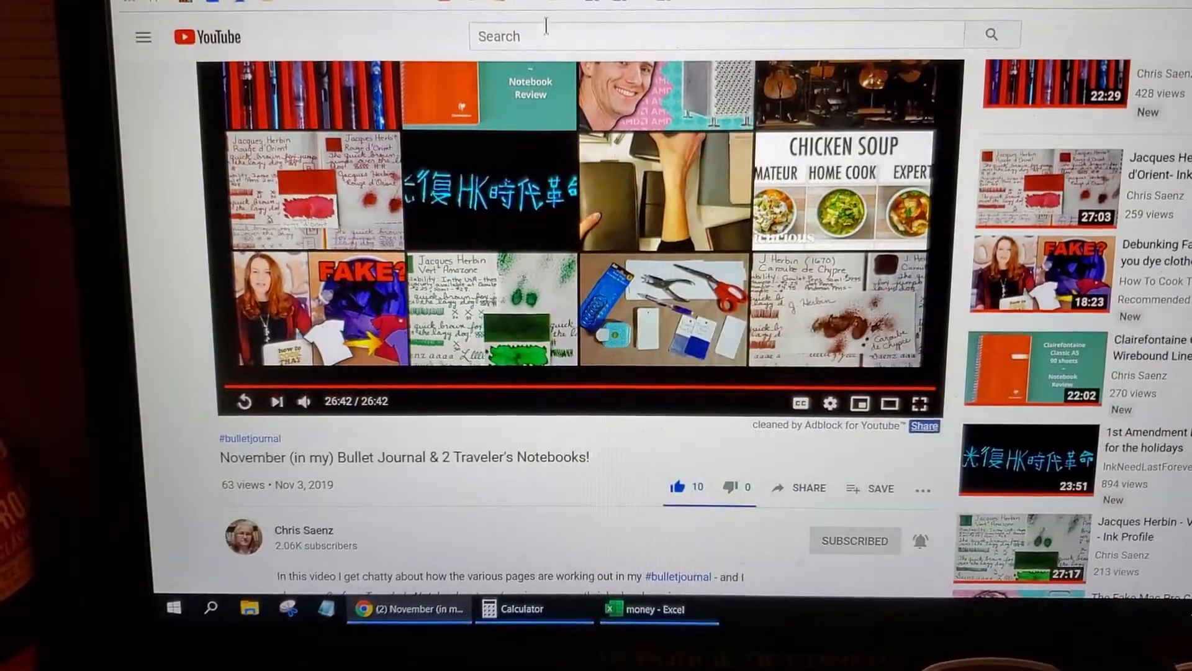
text(h)
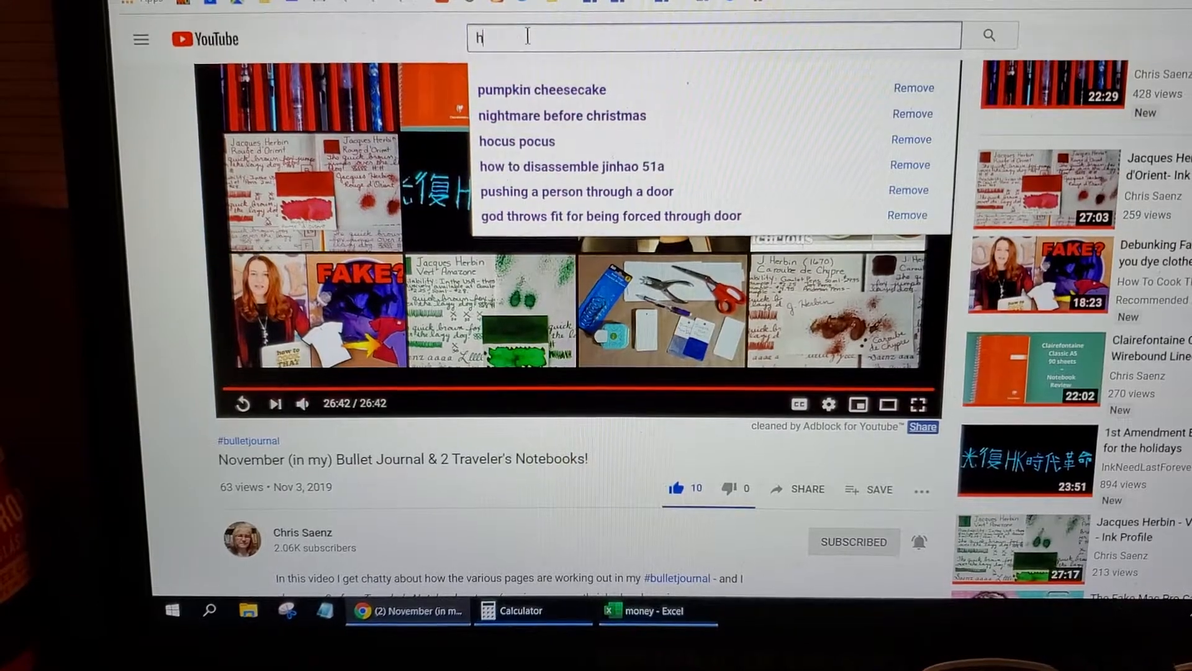
text(ow to use excel)
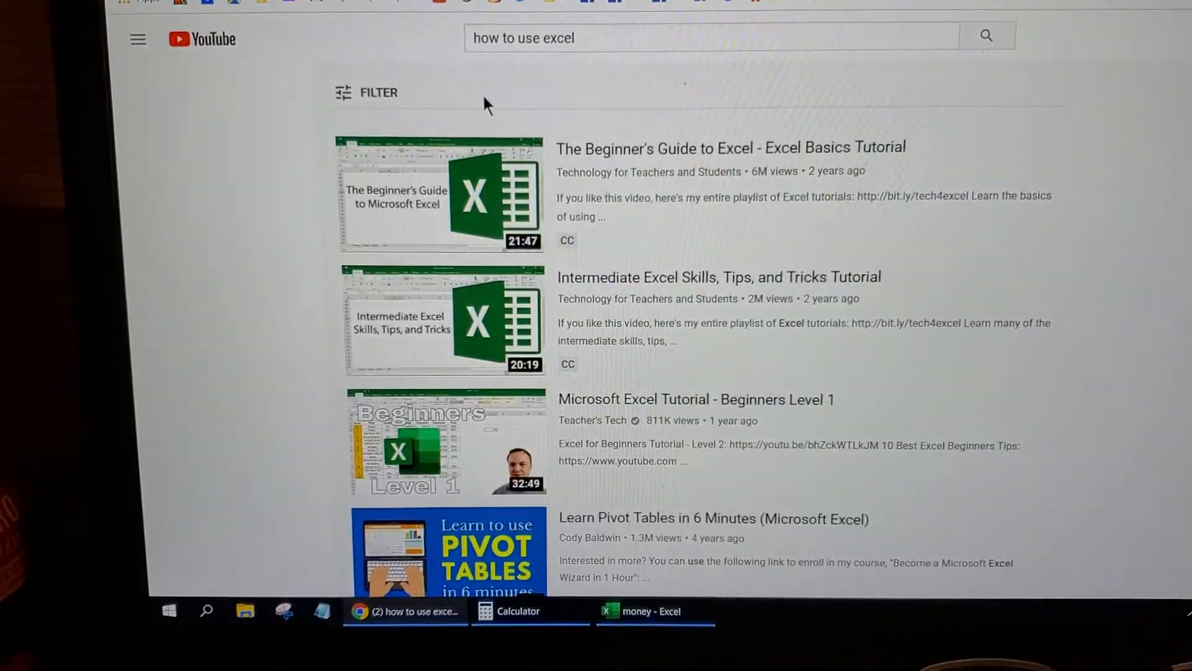
click(138, 38)
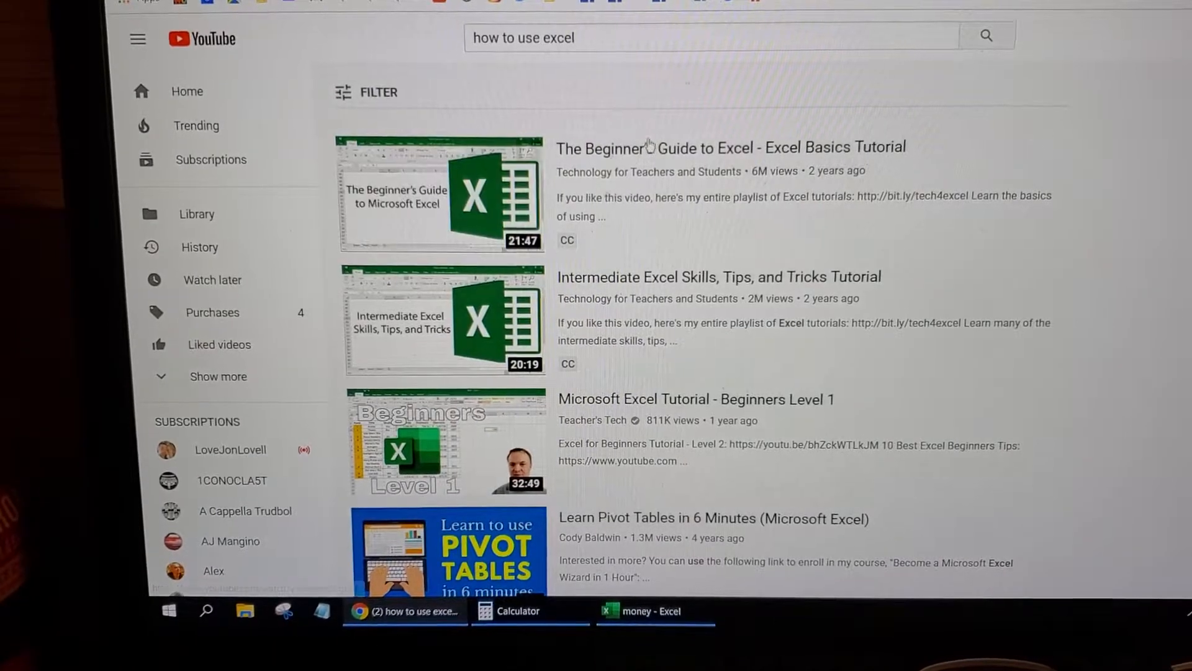
click(406, 610)
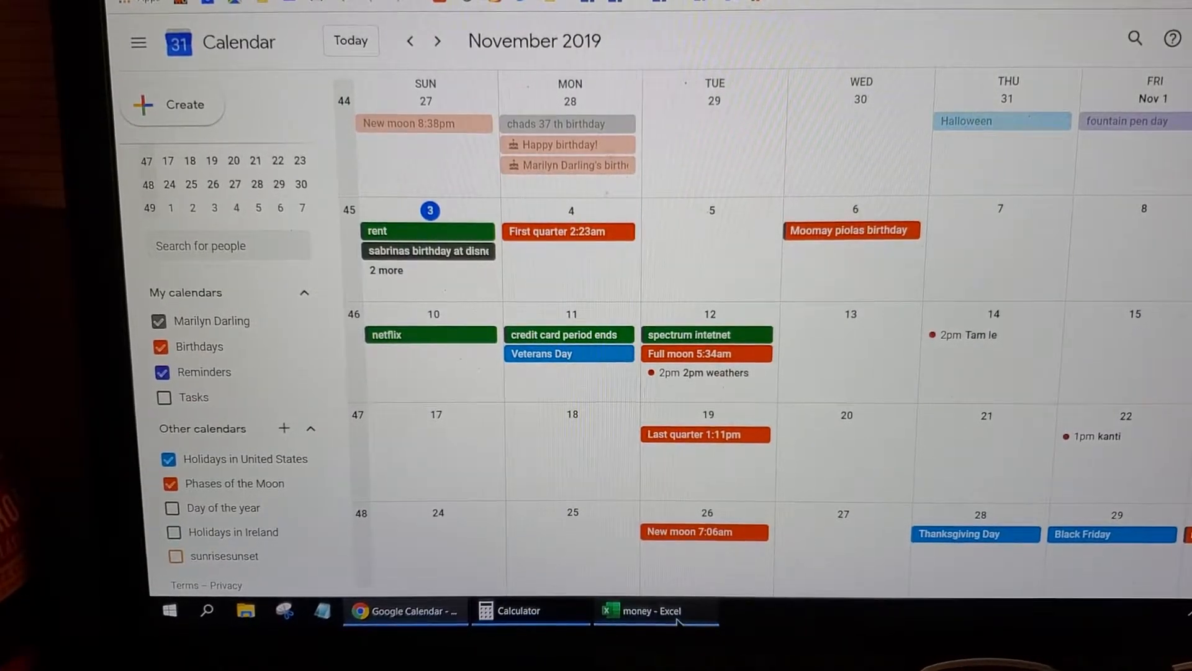
mouse_move(656, 610)
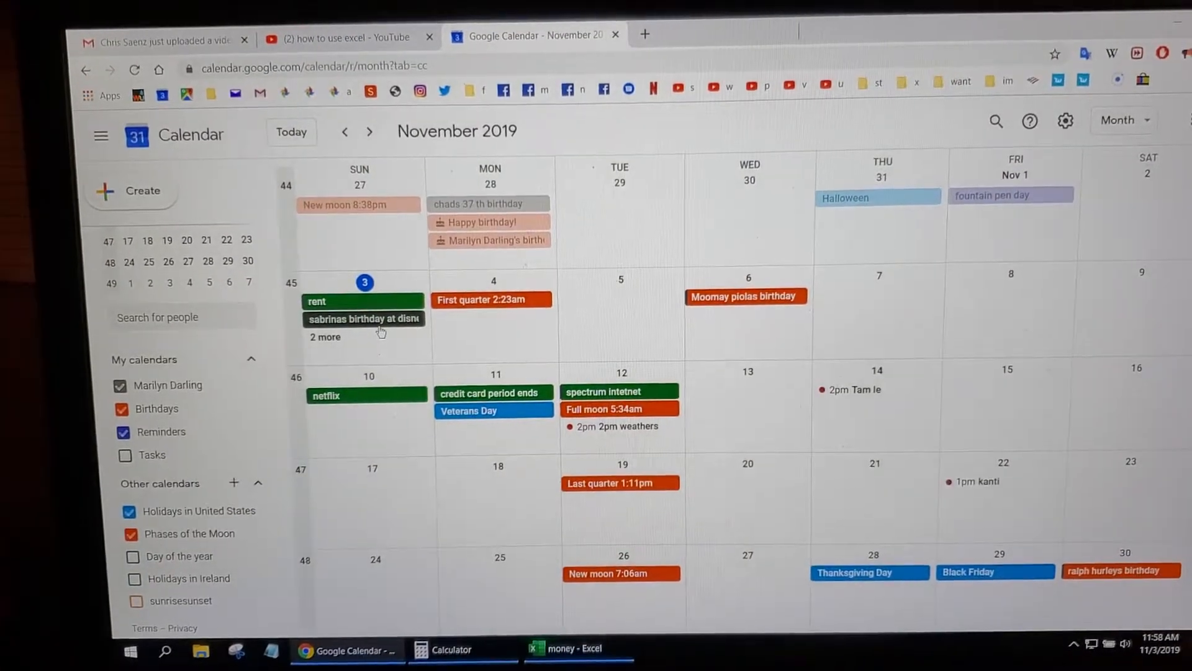
- Bring up Calculator showing 817.82, then return to the money workbook
click(448, 650)
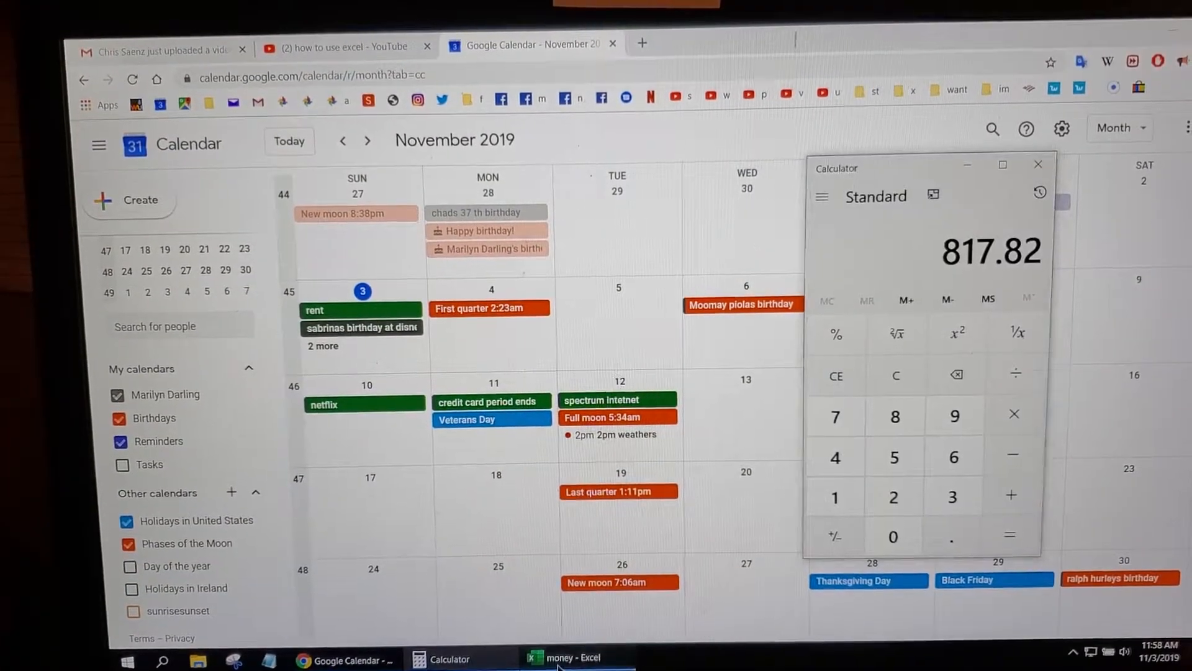
click(565, 658)
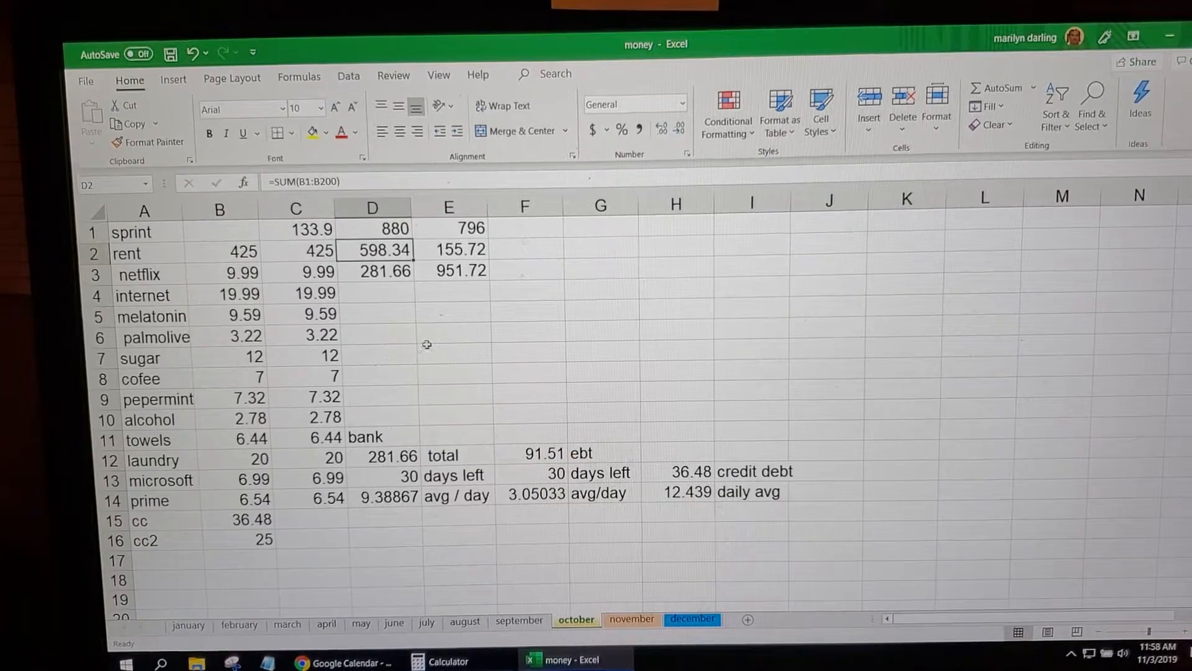